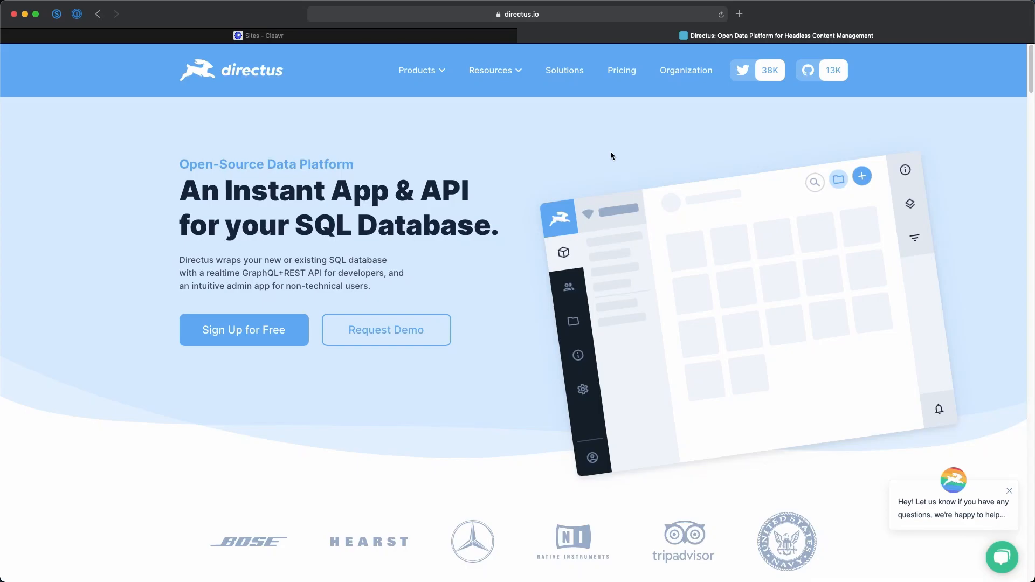
# Step: Switch to Cleavr and open the Directus Server's empty Databases page
pyautogui.click(258, 35)
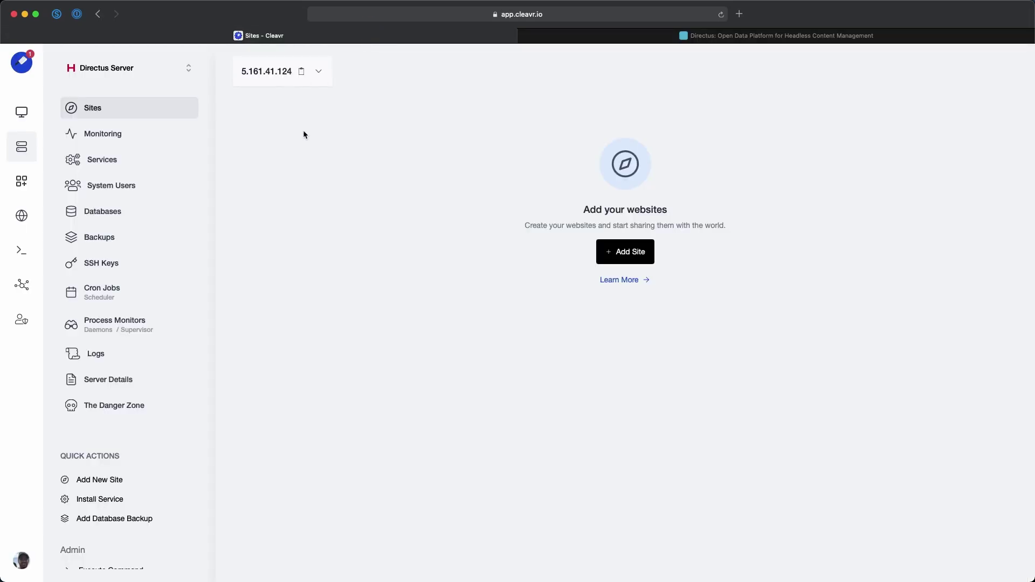
pyautogui.click(103, 211)
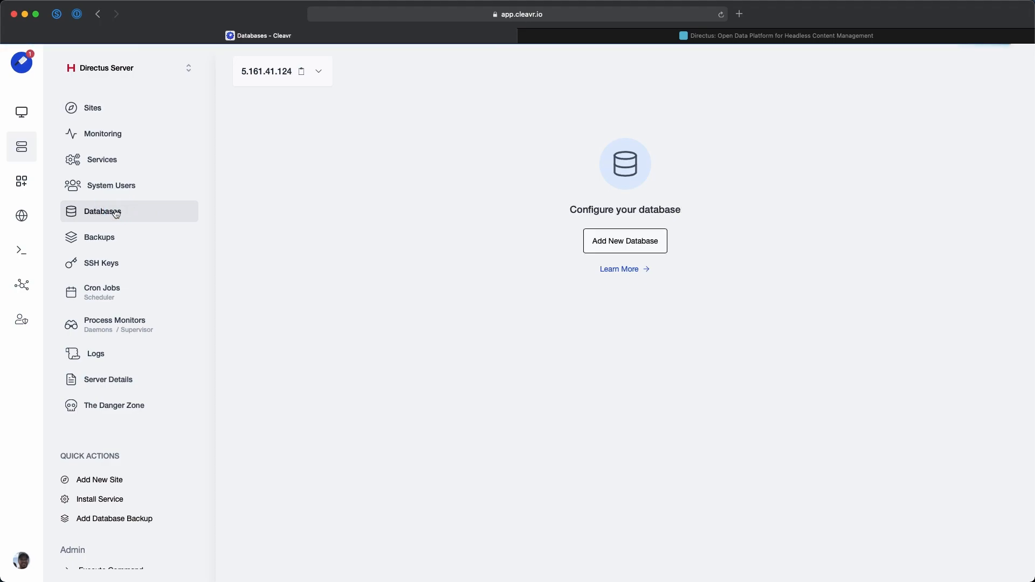
pyautogui.moveTo(583, 236)
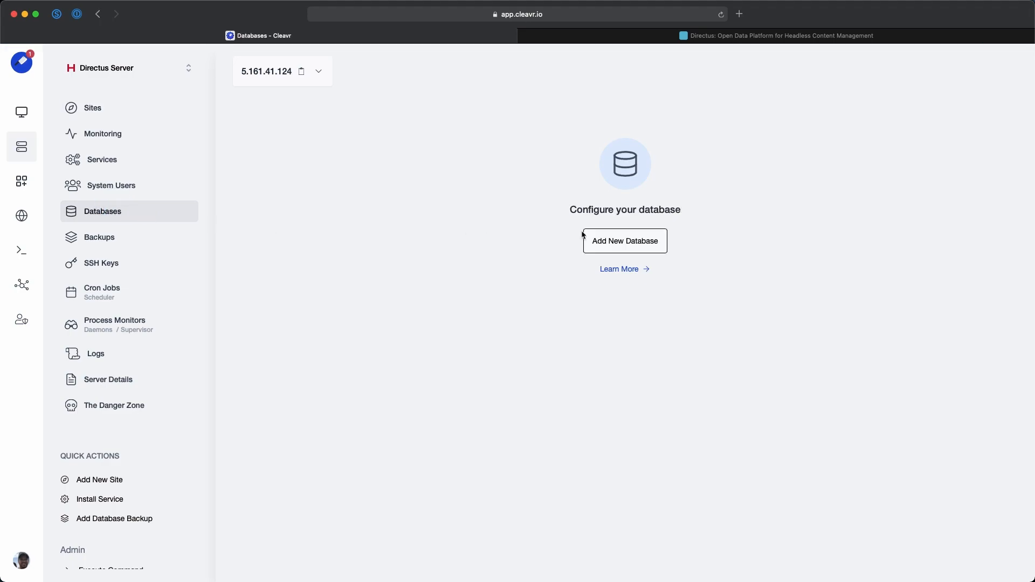
pyautogui.moveTo(585, 252)
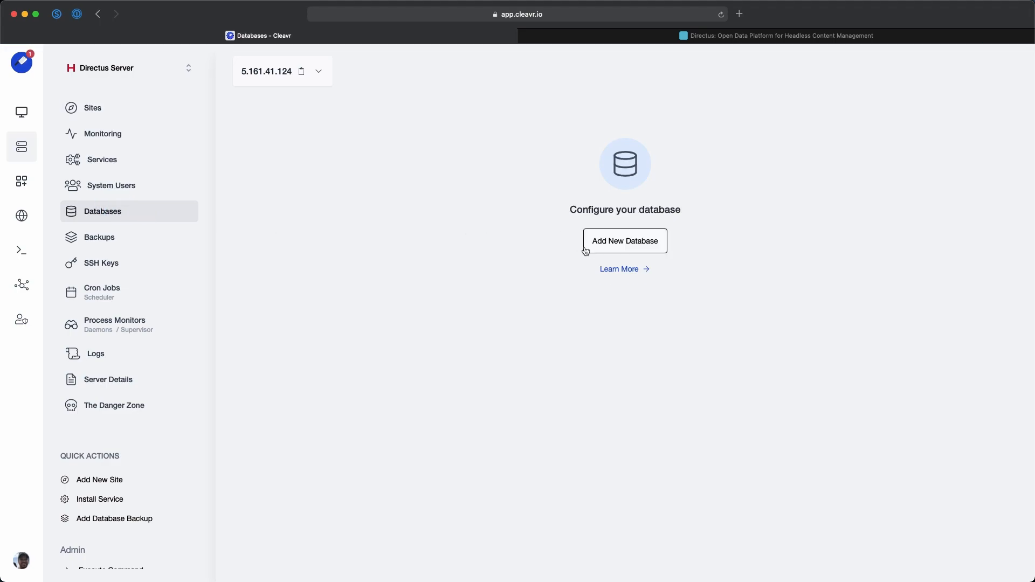
# Step: Add a MySQL database named 'directus' with user admin and a password
pyautogui.click(624, 240)
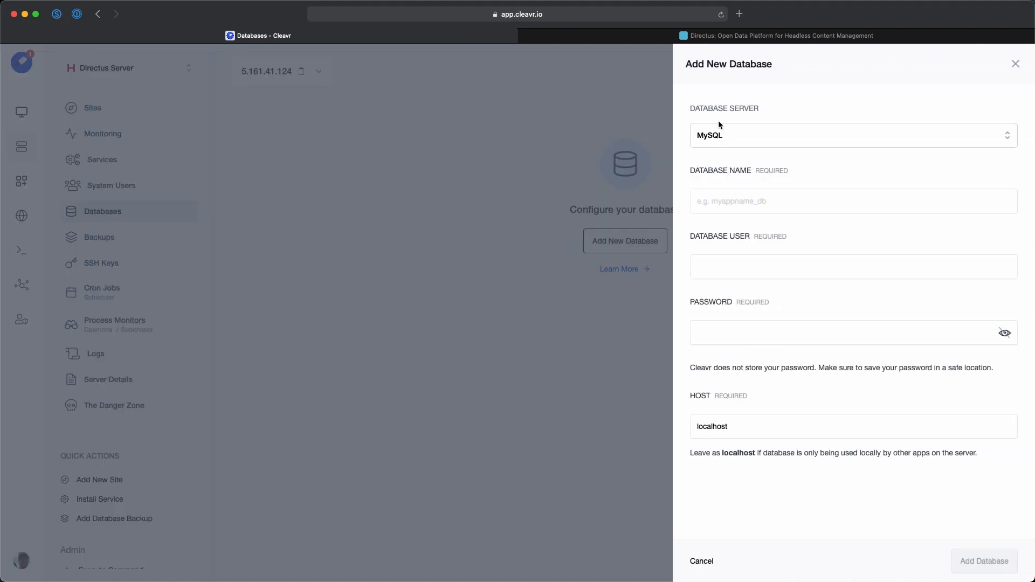
pyautogui.click(852, 200)
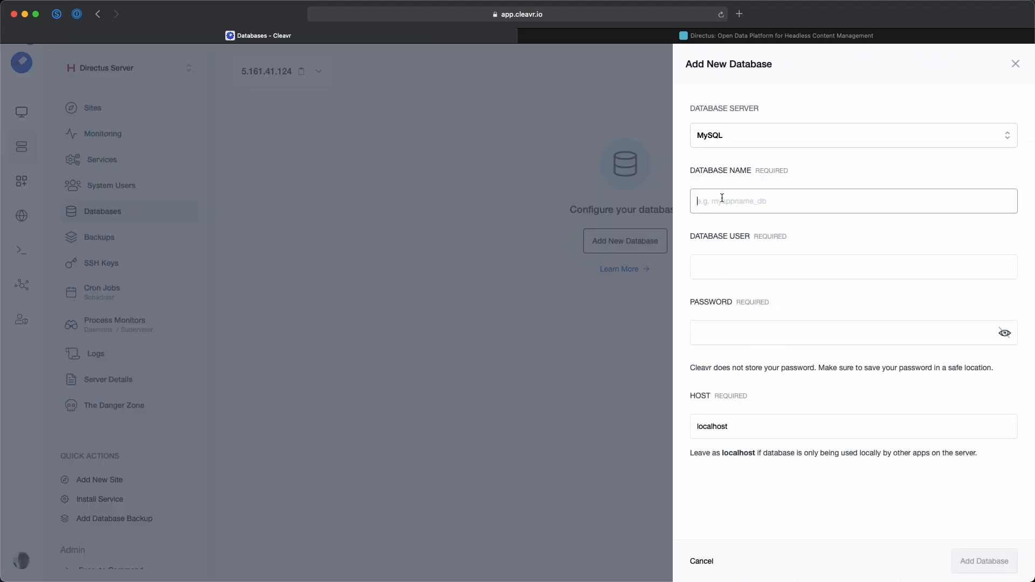
pyautogui.write('directus')
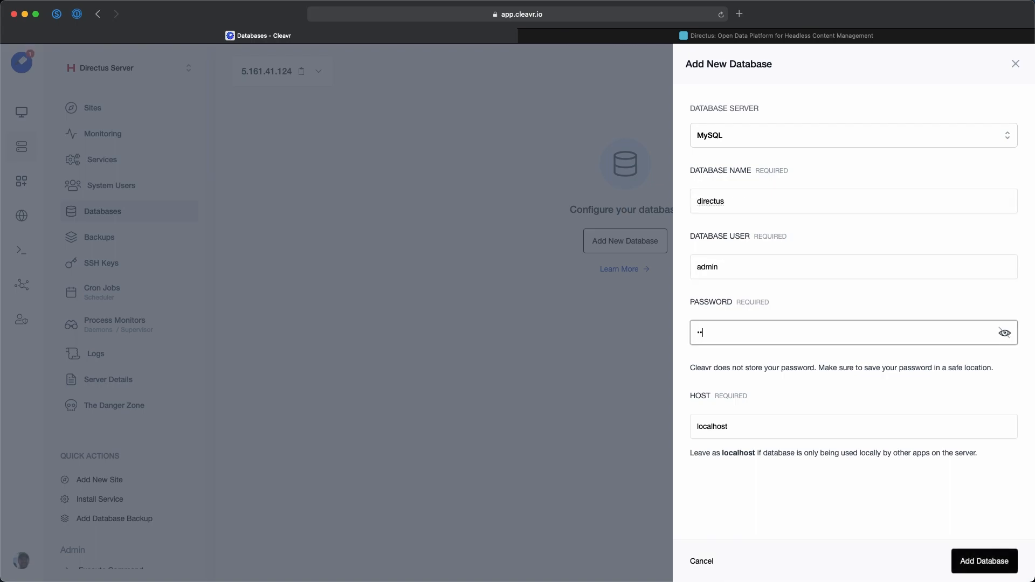
pyautogui.write('••••••')
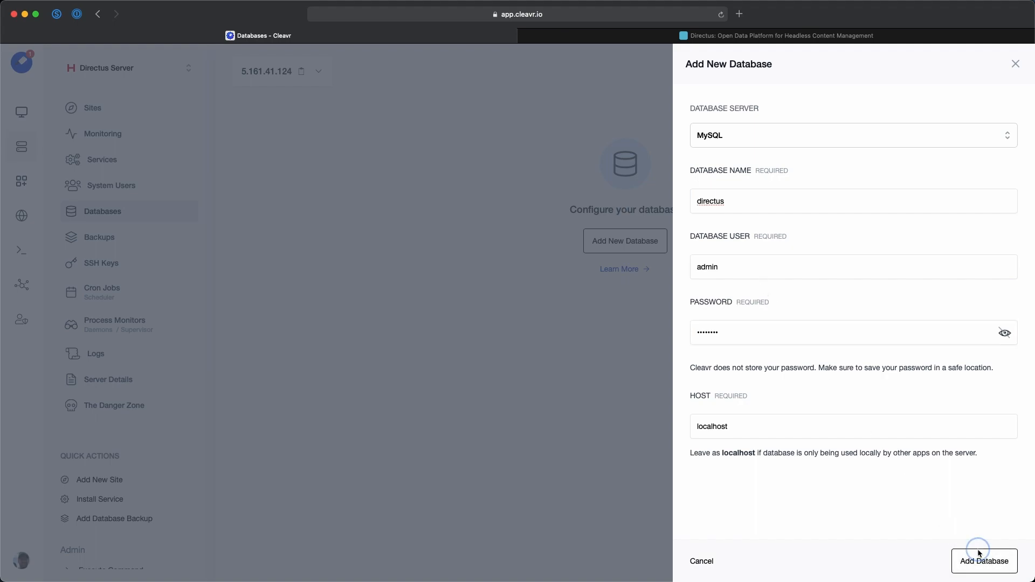
pyautogui.click(983, 561)
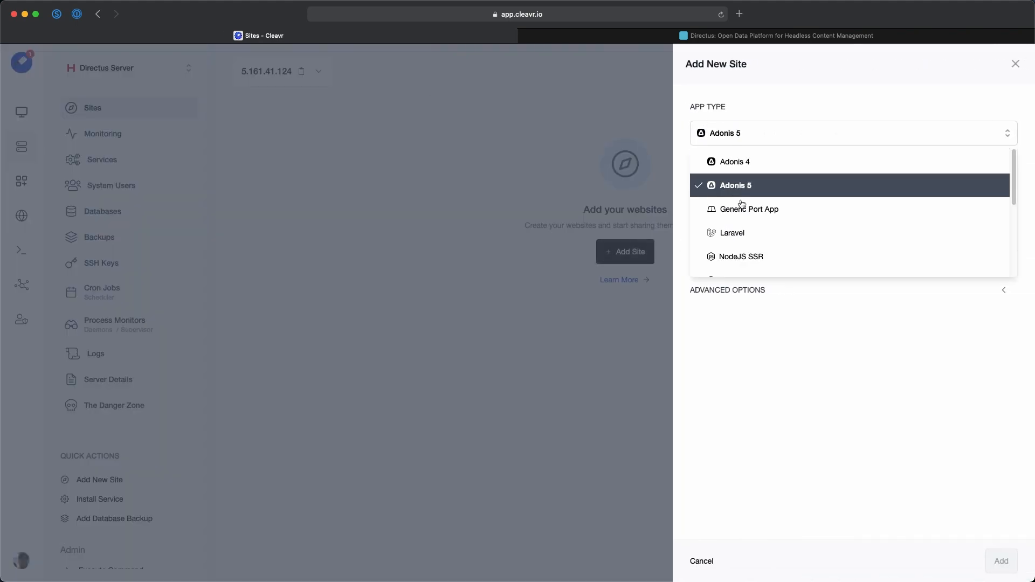
pyautogui.moveTo(757, 264)
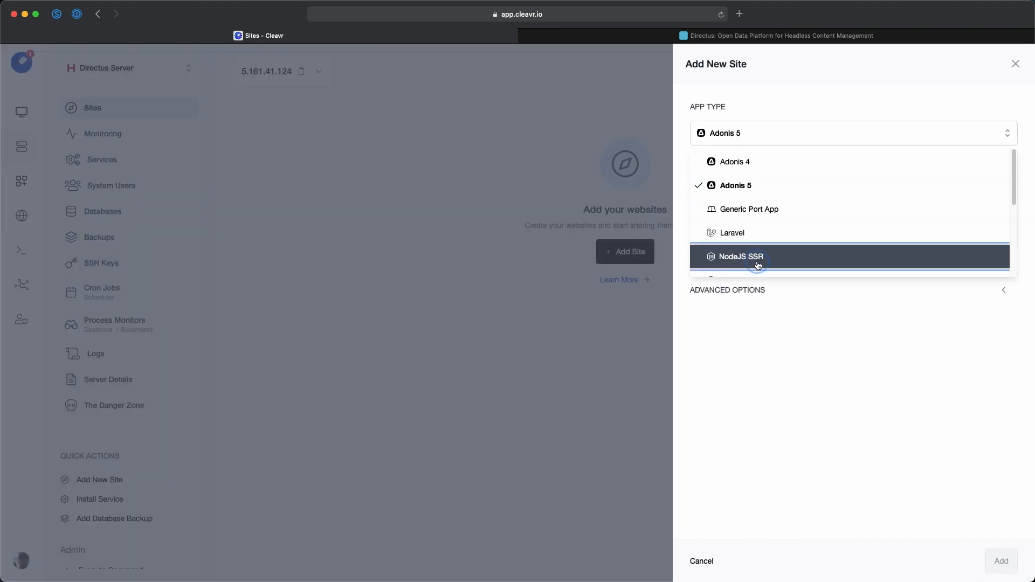
# Step: Set the new site to NodeJS SSR using a temporary cleaver.rocks domain
pyautogui.click(741, 257)
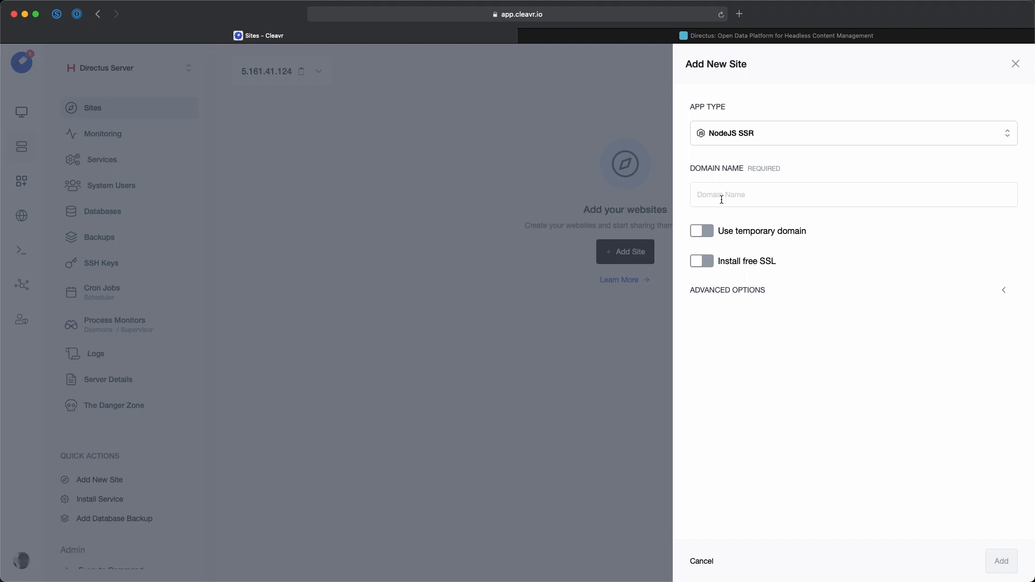
pyautogui.click(701, 231)
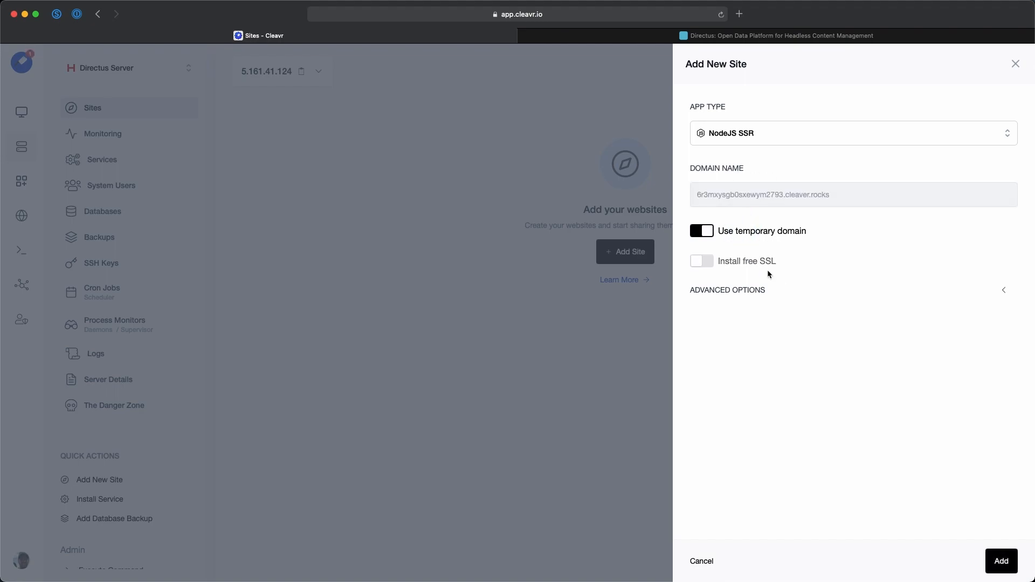
pyautogui.moveTo(788, 296)
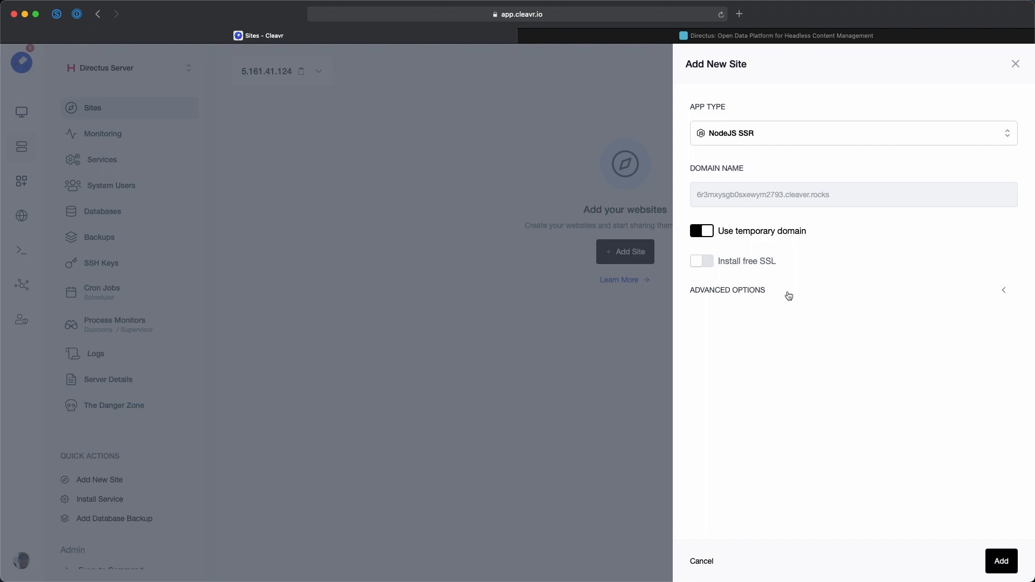
# Step: Add the site with entry point npm, arguments 'start' and port 8055
pyautogui.click(726, 290)
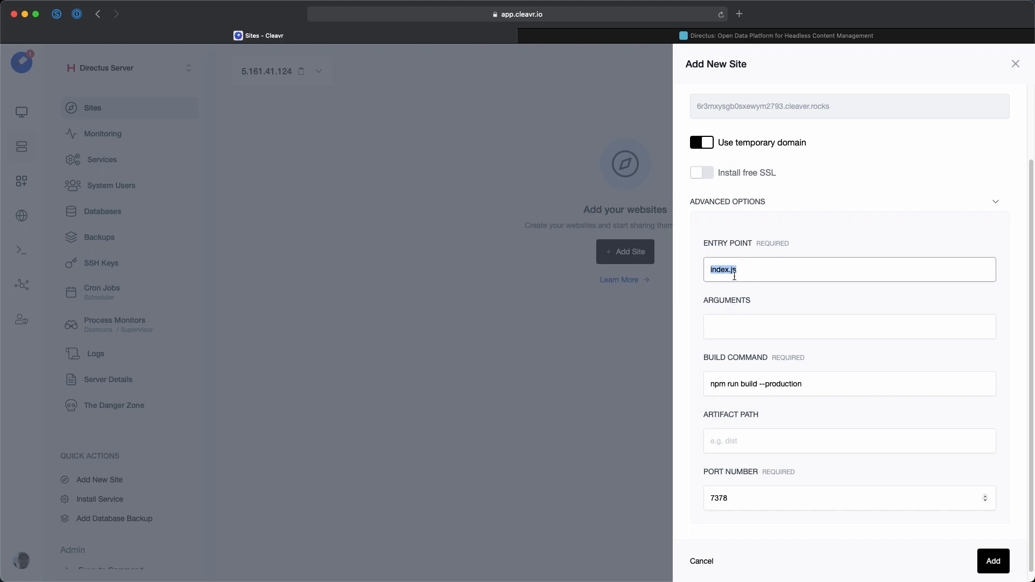
pyautogui.write('npm')
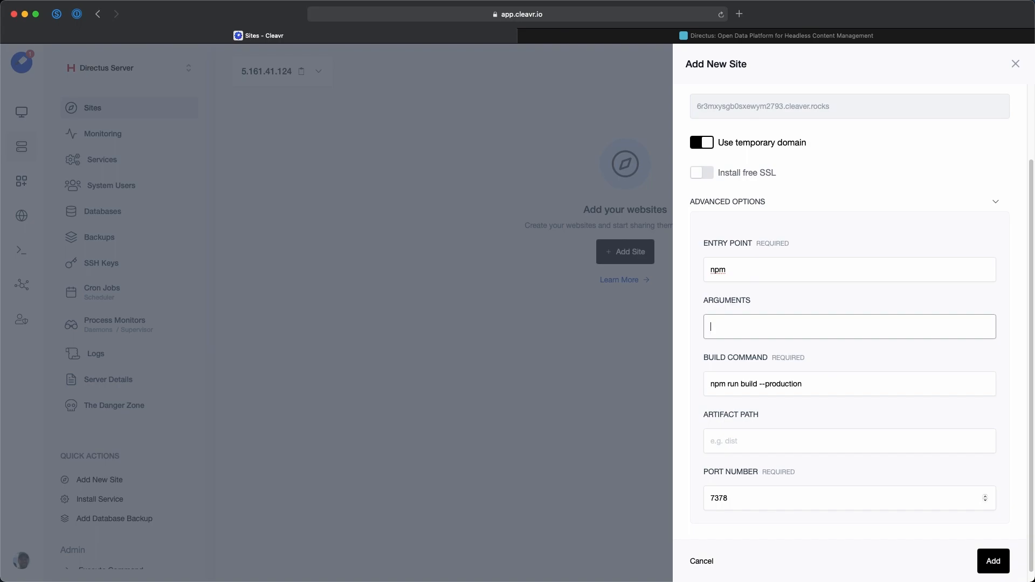
pyautogui.write('start')
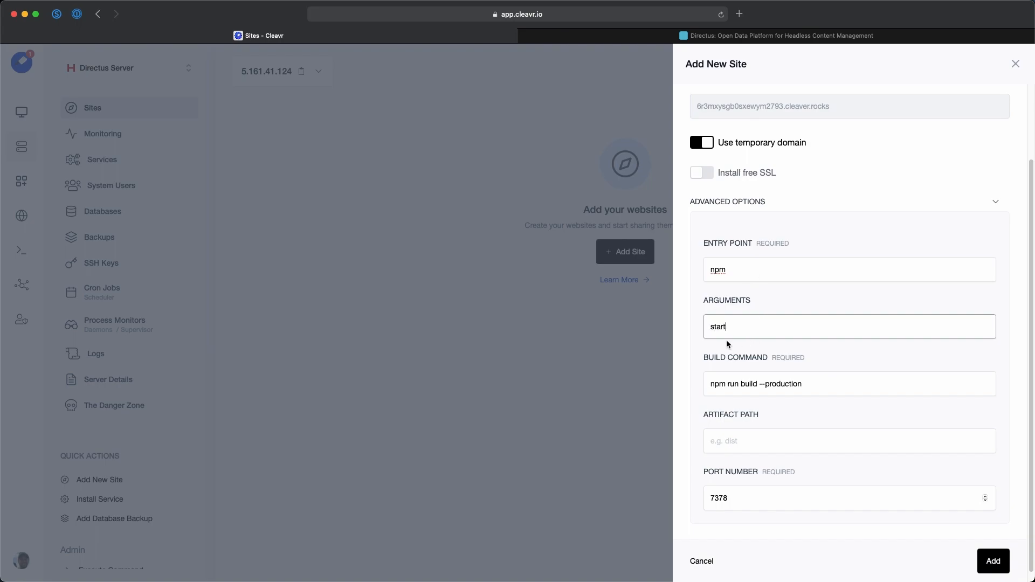
pyautogui.moveTo(700, 423)
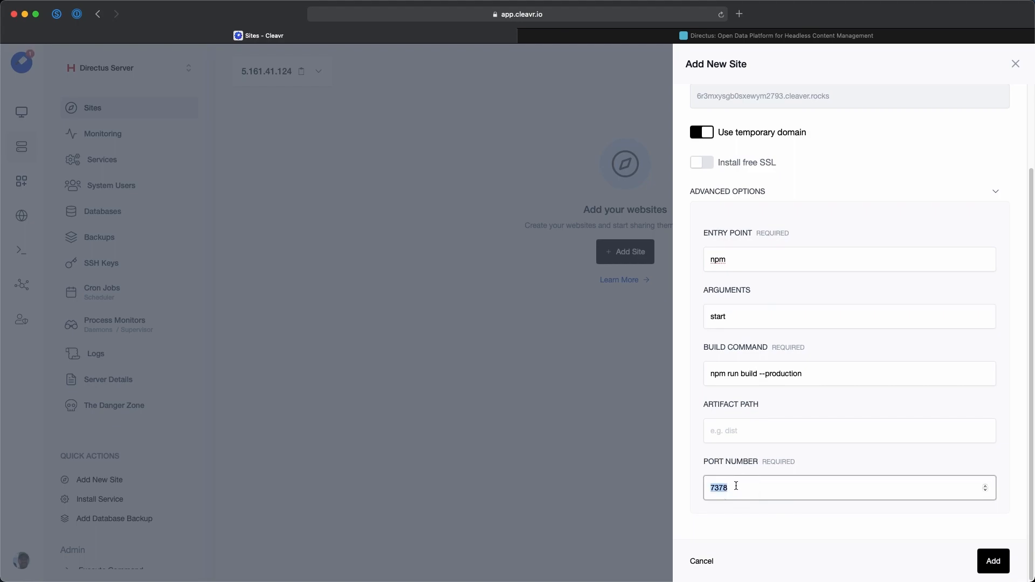
pyautogui.write('8055')
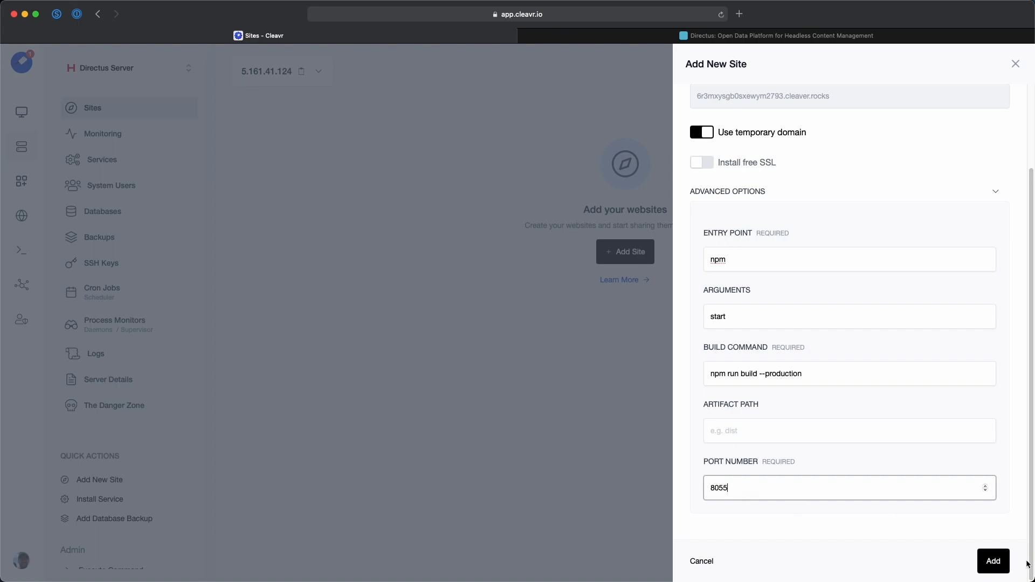
pyautogui.moveTo(994, 561)
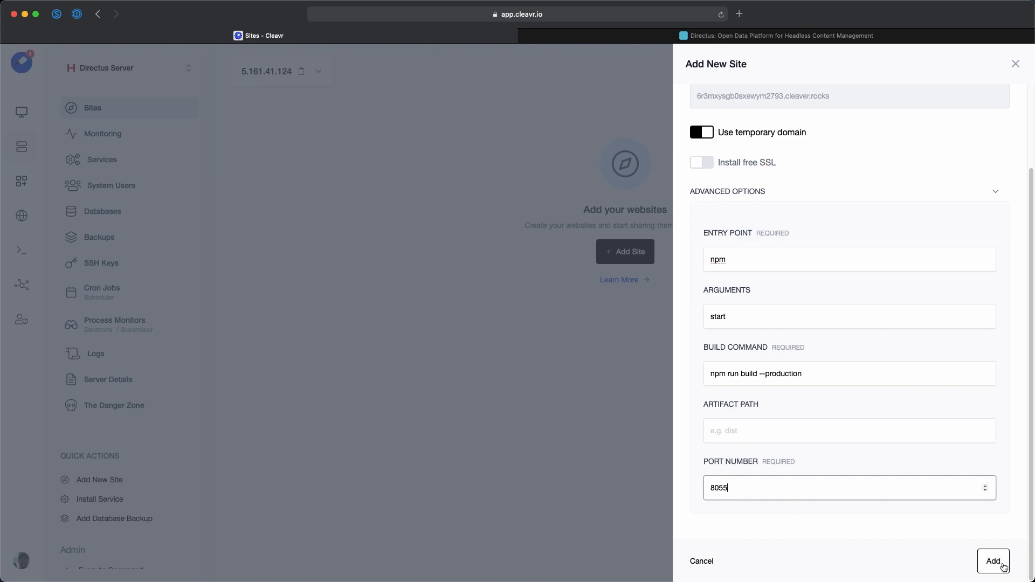
pyautogui.click(993, 562)
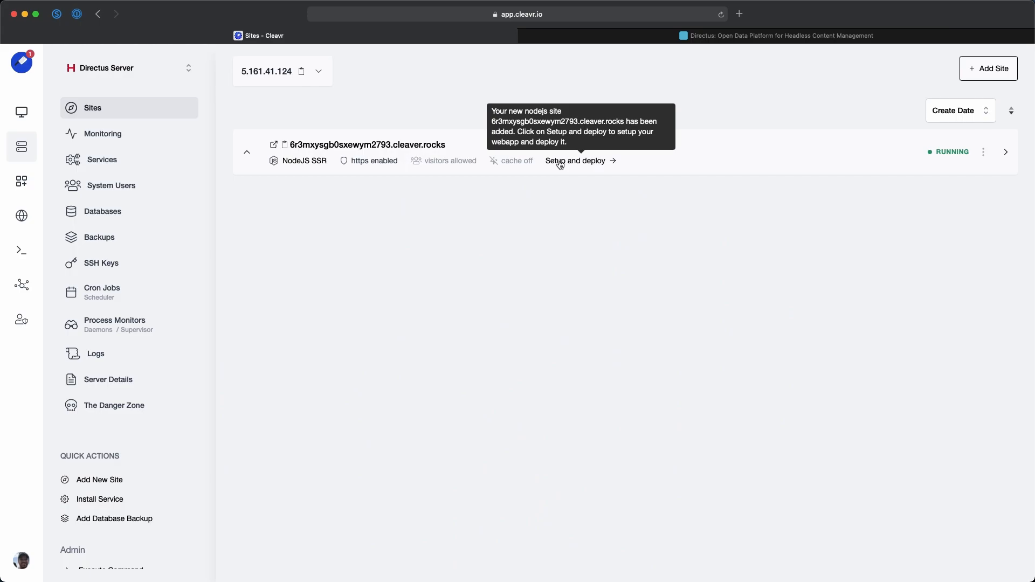
# Step: Save GitHub repository direcvit/directus on branch main as the site's code source
pyautogui.click(575, 161)
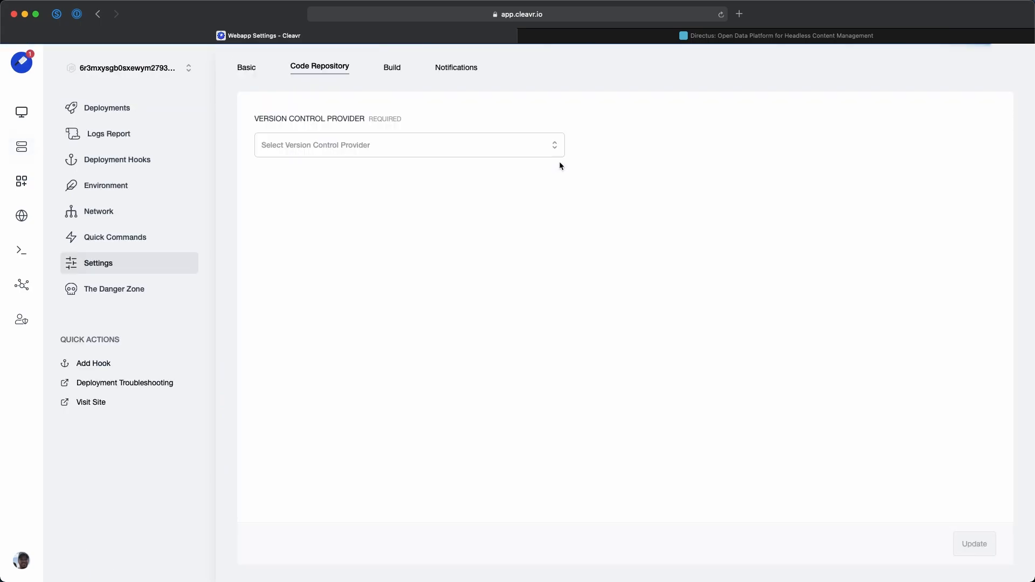
pyautogui.click(408, 144)
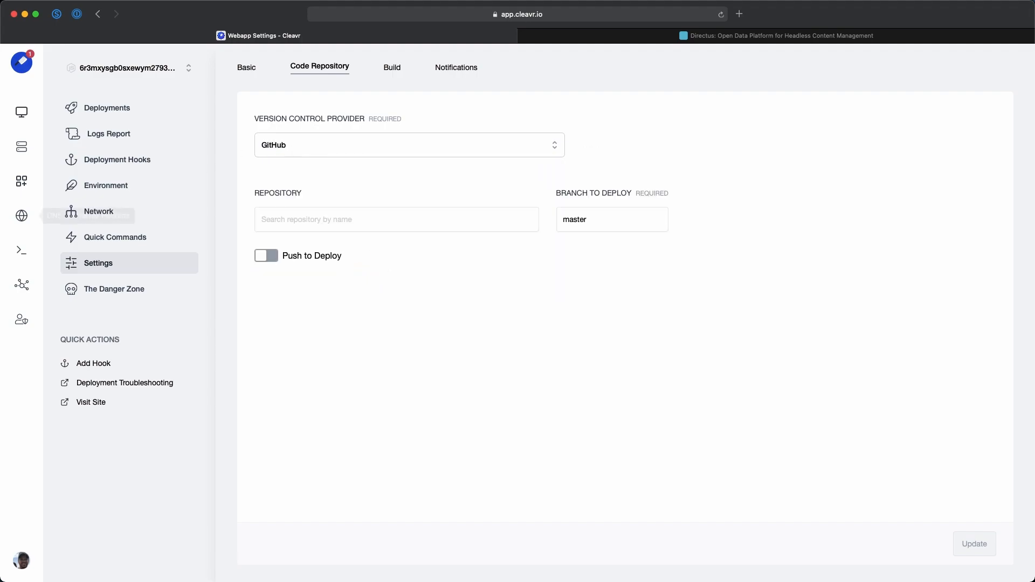
pyautogui.write('direcvit/directus')
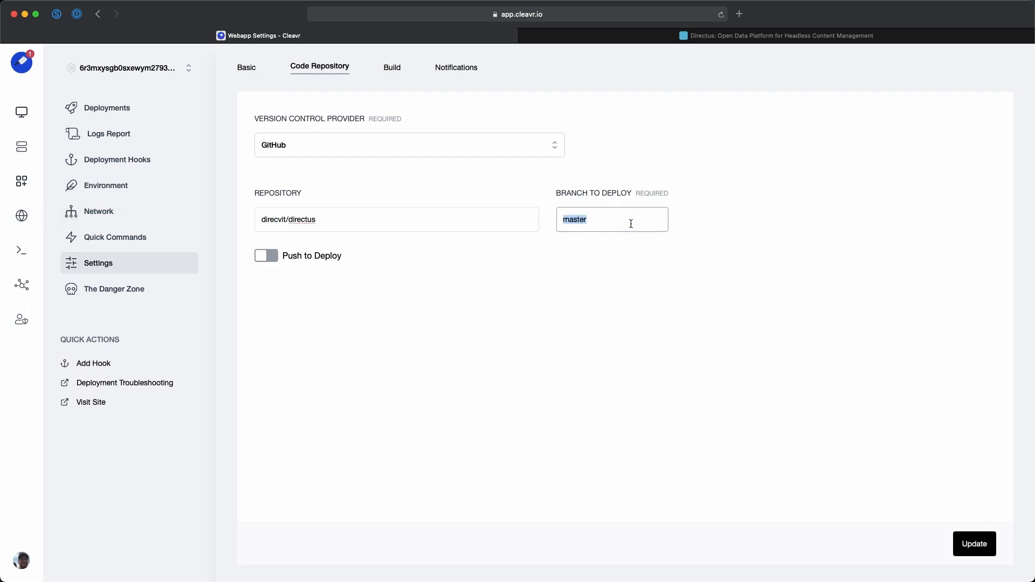
pyautogui.write('main')
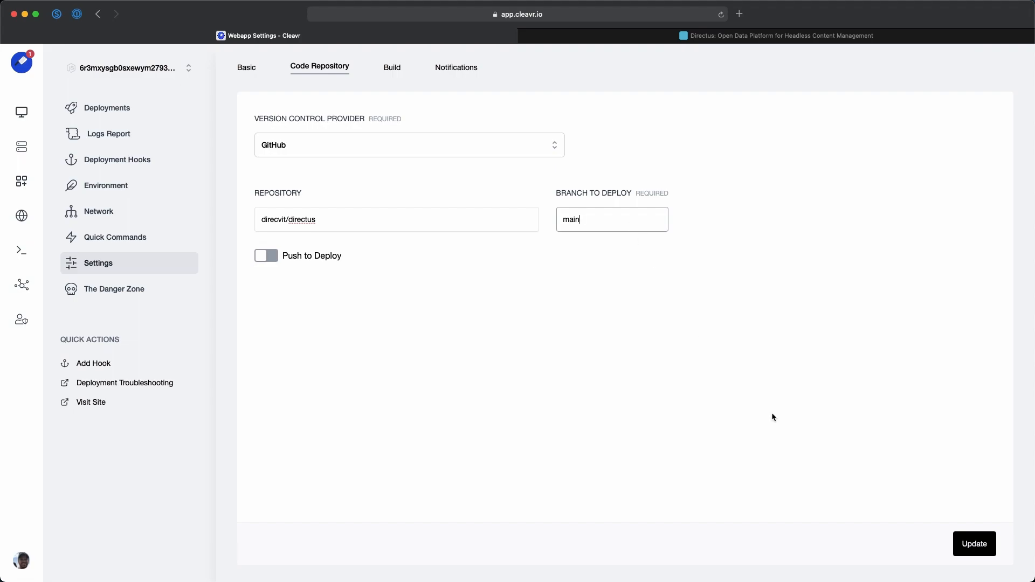
pyautogui.click(974, 544)
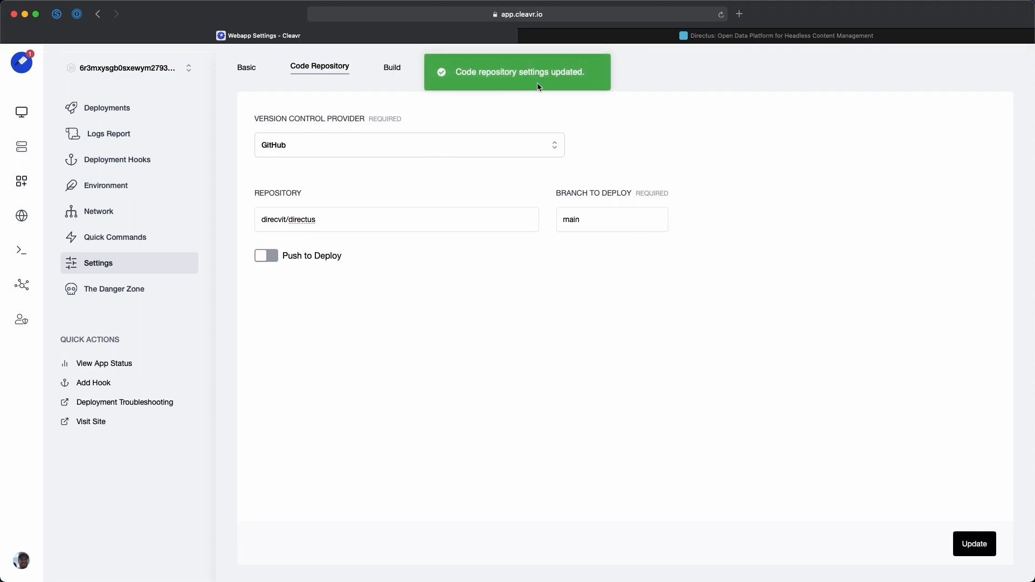
pyautogui.click(391, 67)
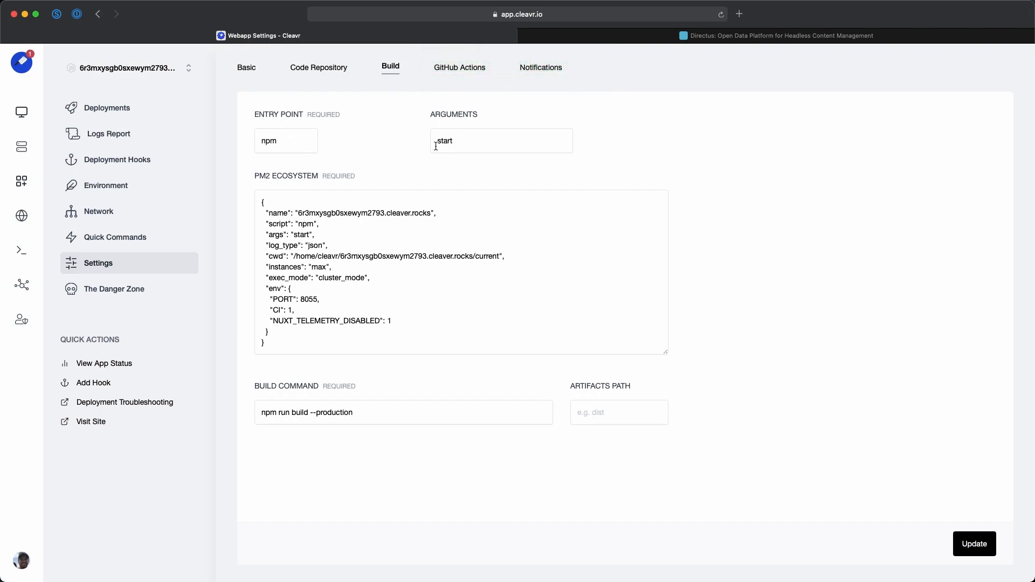
pyautogui.moveTo(105, 185)
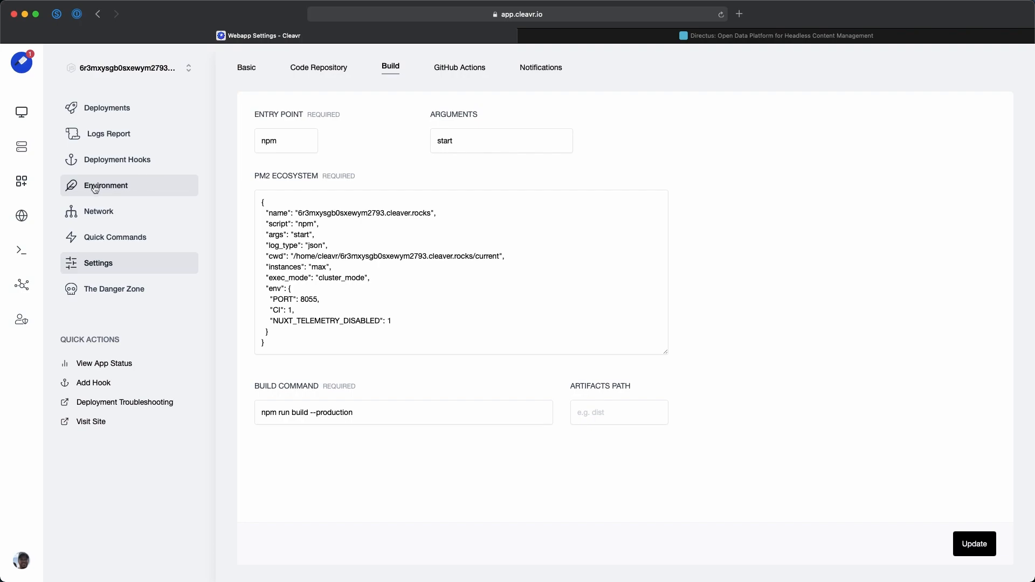
# Step: Show the site's Environment variables with the prefilled Directus settings
pyautogui.click(105, 186)
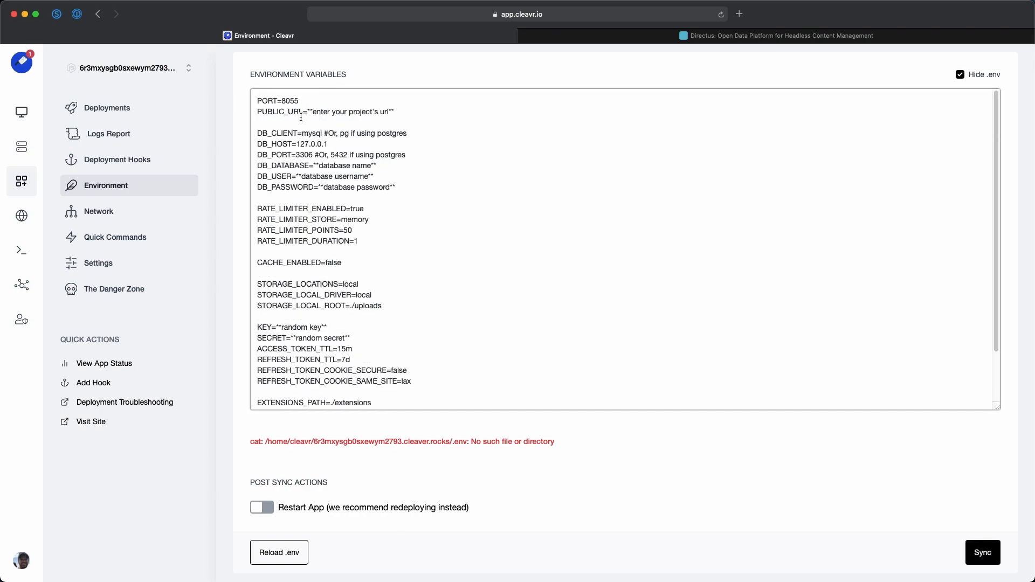
pyautogui.moveTo(326, 449)
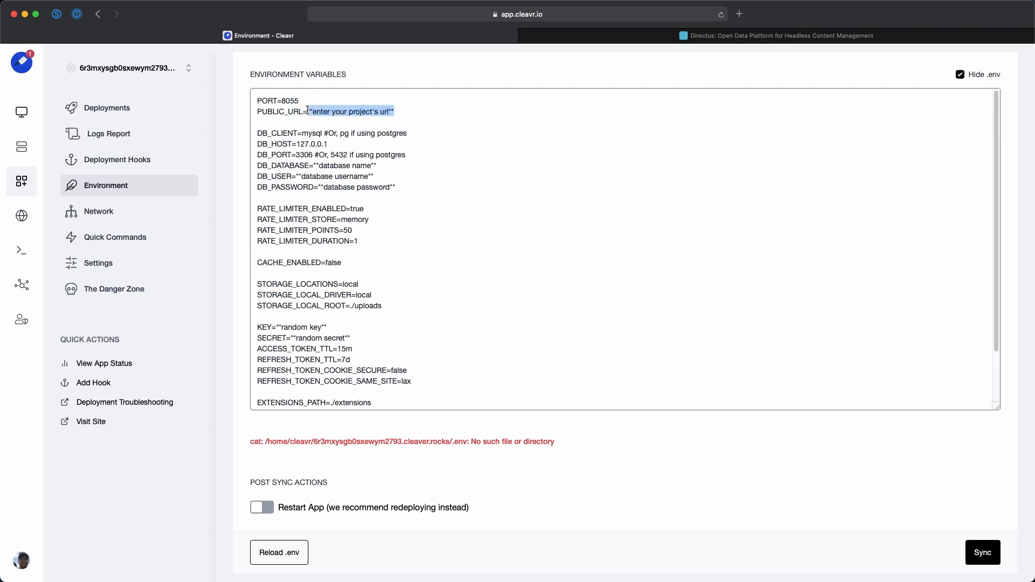
# Step: Set DB_DATABASE to directus, DB_USER to admin, and a DB_PASSWORD
pyautogui.write('https://6r3mxysgb0sxewym2793.cleaver.rocks')
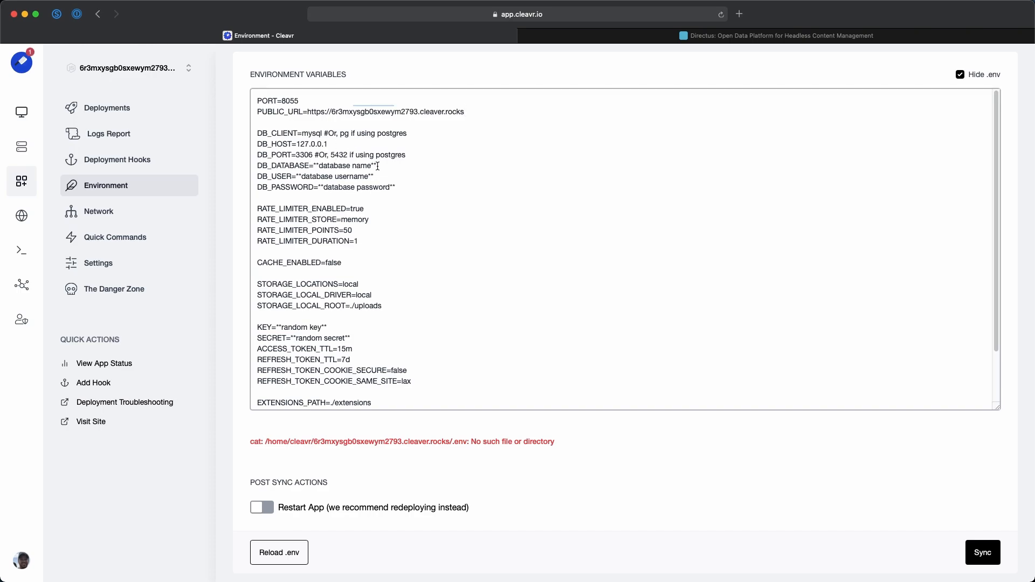
pyautogui.doubleClick(338, 166)
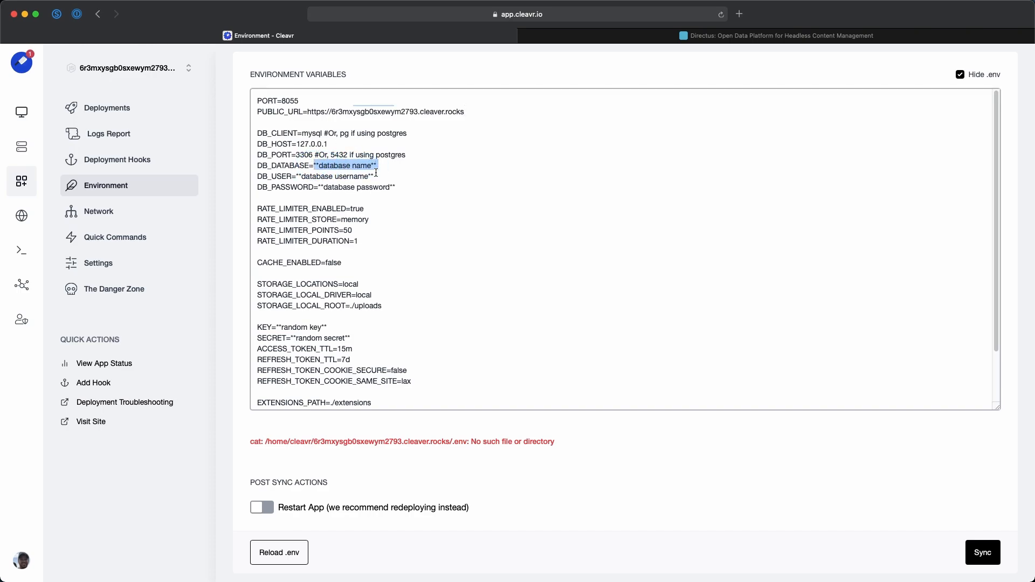
pyautogui.write('d')
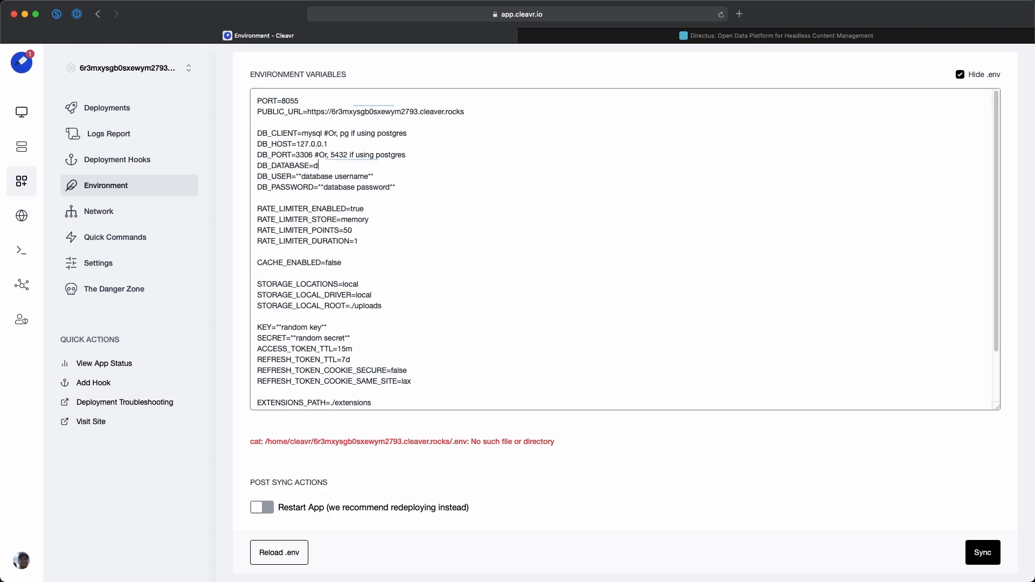
pyautogui.write('irectus')
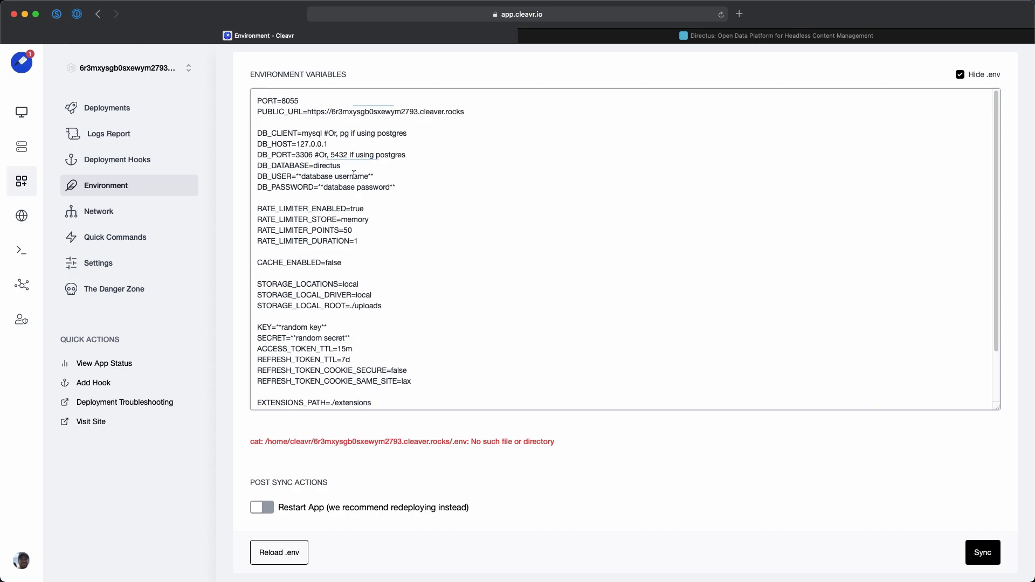
pyautogui.write('admin')
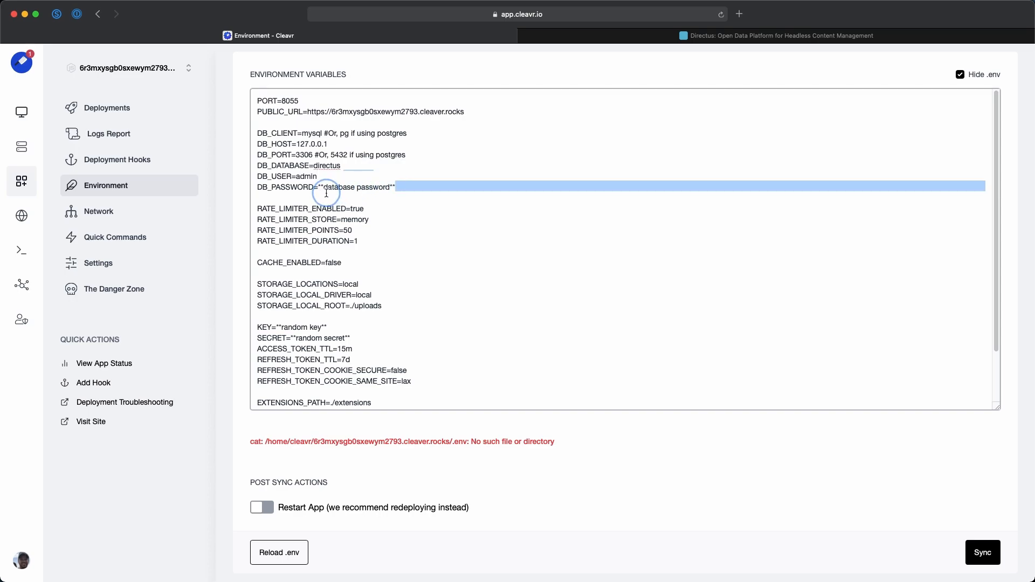
pyautogui.write('passwo')
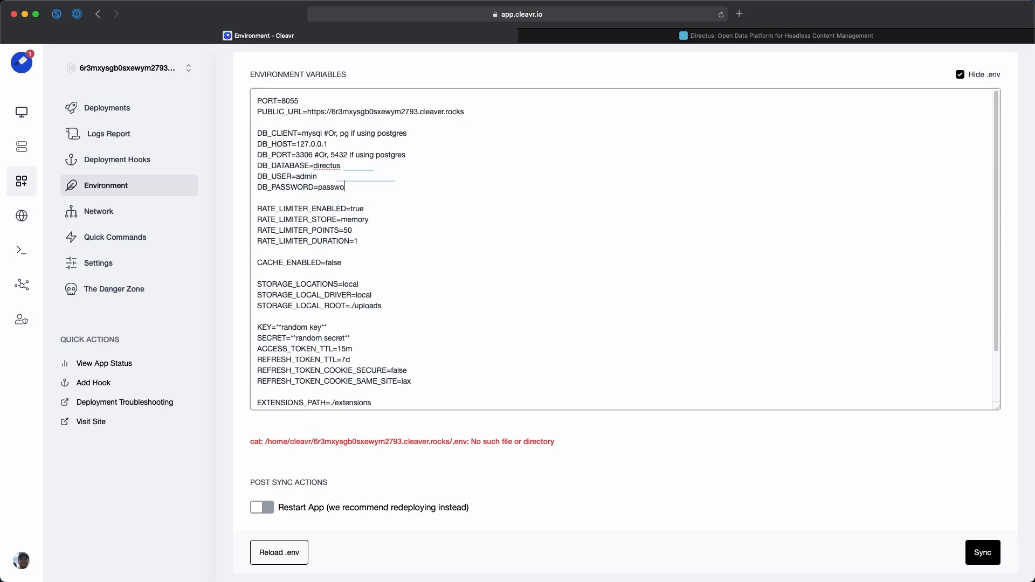
pyautogui.write('rd')
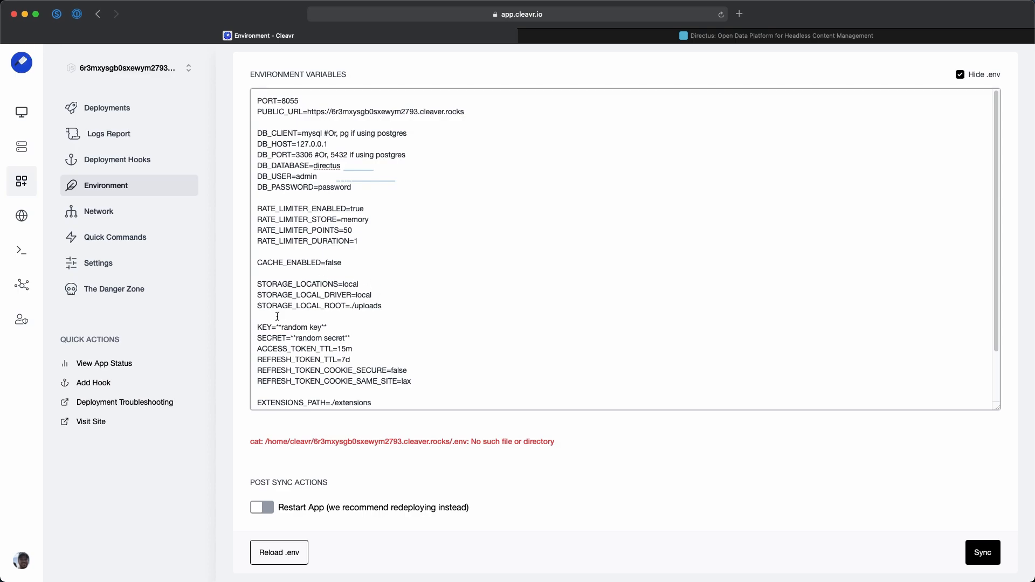
# Step: Replace the KEY and SECRET placeholders with random values
pyautogui.doubleClick(292, 328)
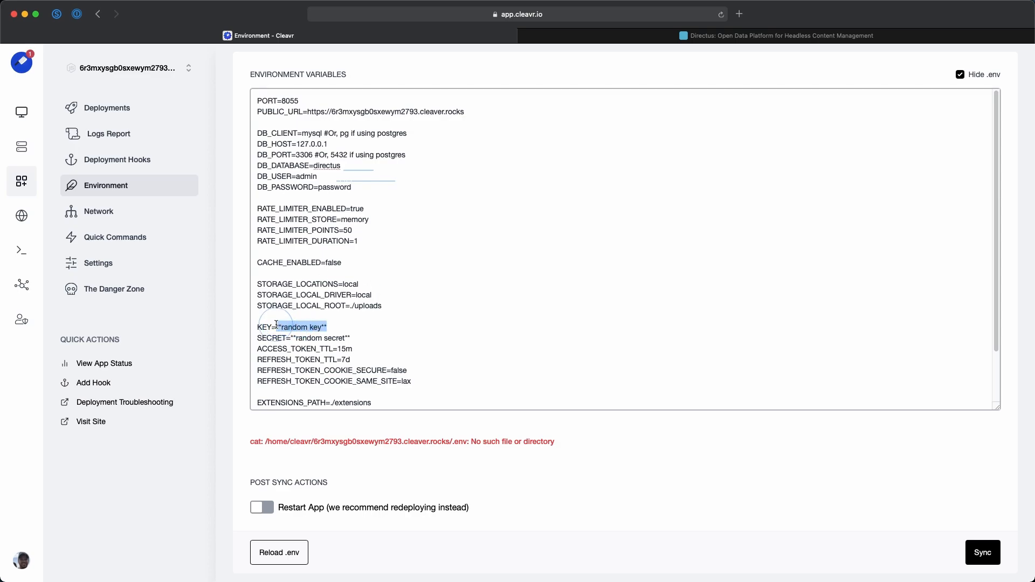
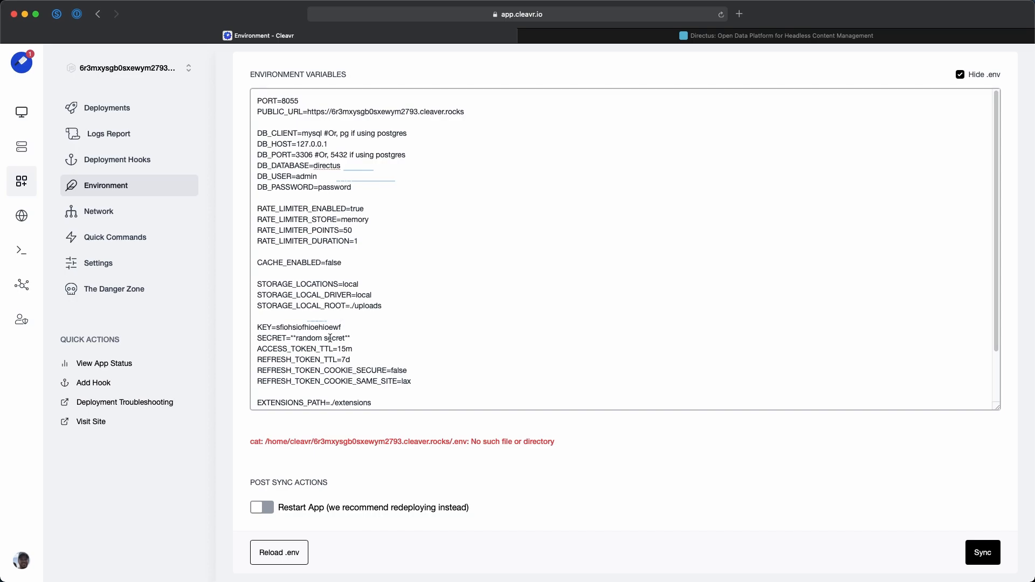
pyautogui.doubleClick(314, 338)
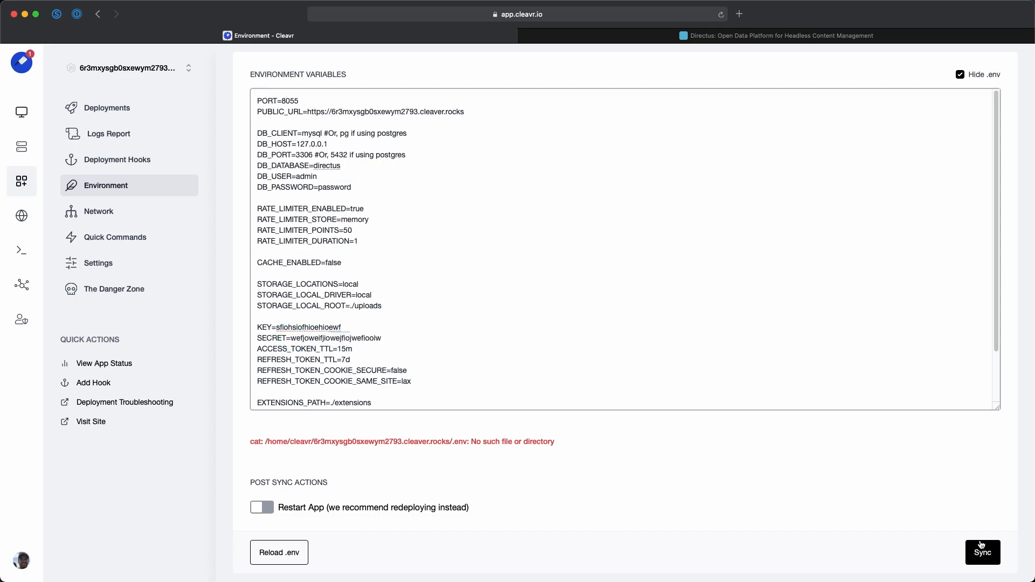
# Step: Sync the variables and deploy; Build Assets fails on an invalid database client
pyautogui.click(983, 553)
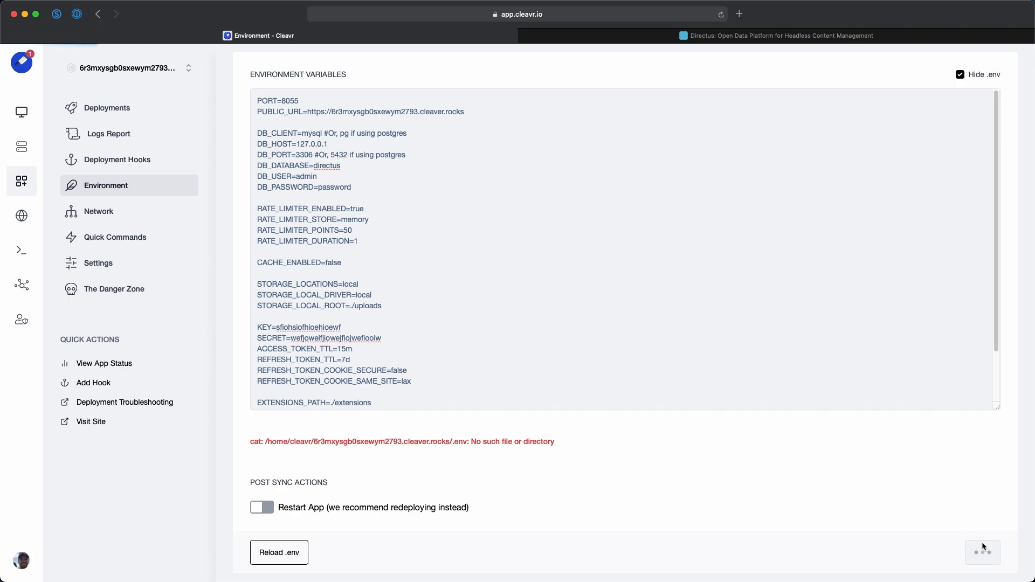
pyautogui.click(982, 553)
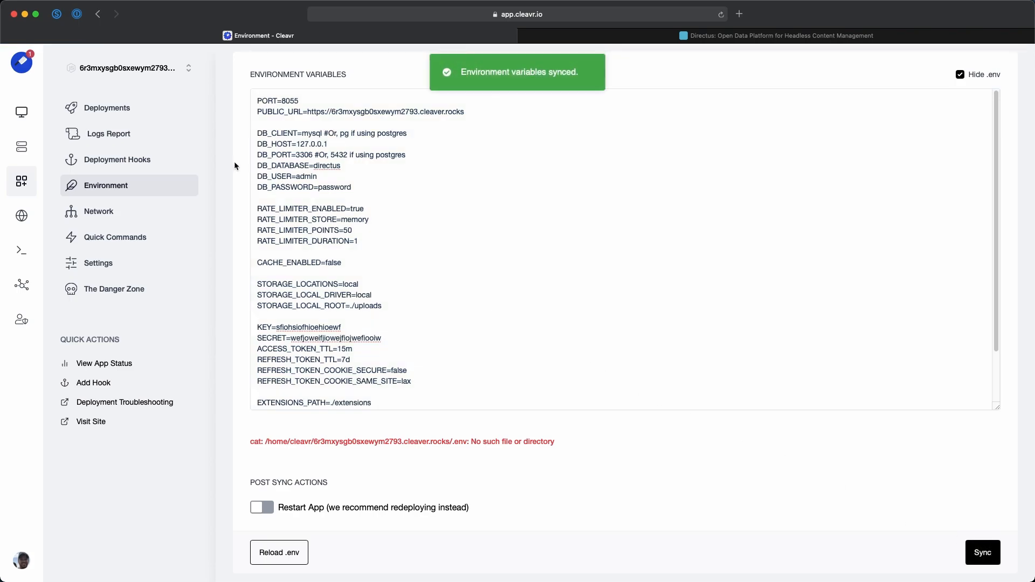
pyautogui.click(106, 108)
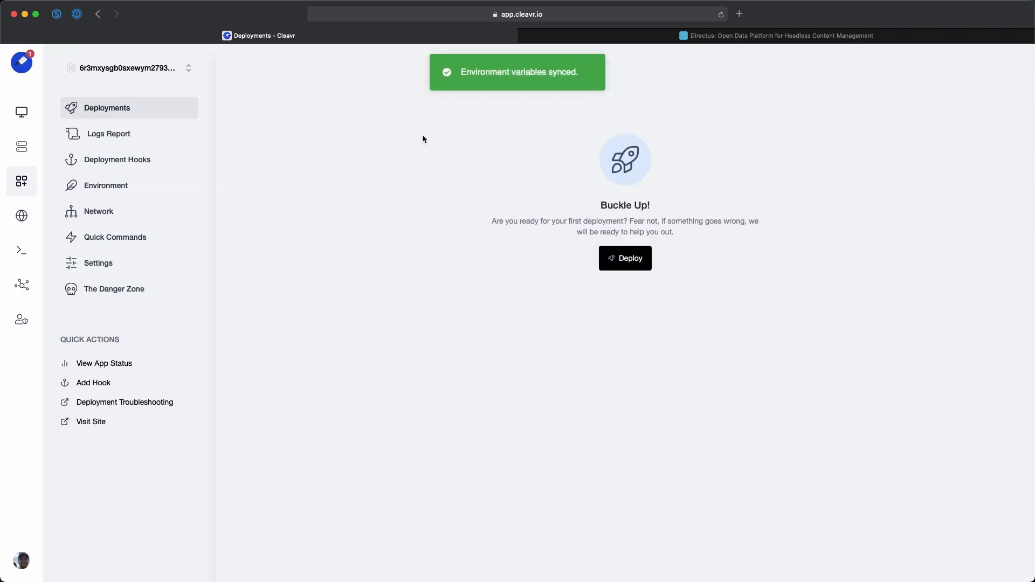
pyautogui.click(624, 259)
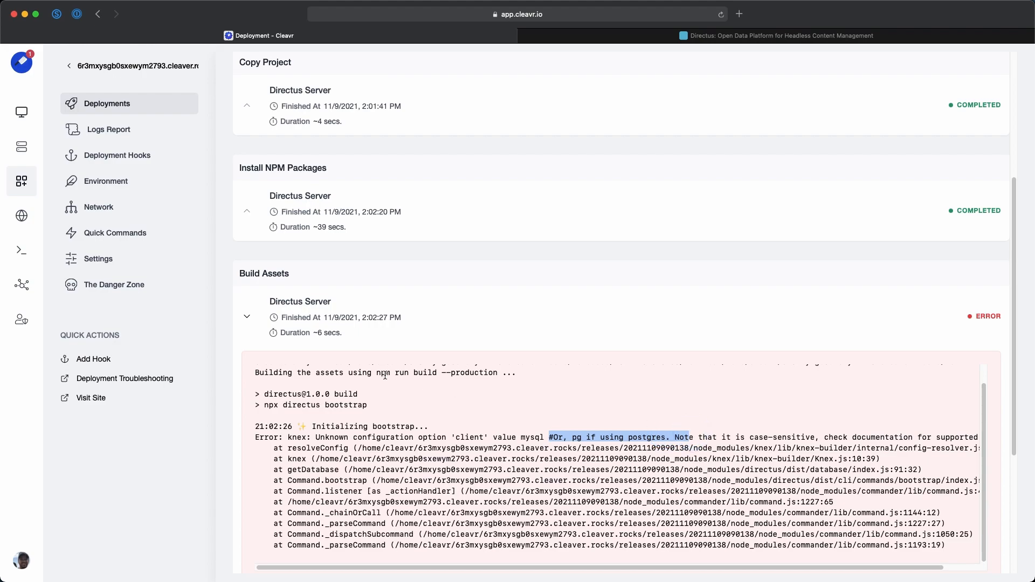
# Step: Remove inline comments so DB_CLIENT=mysql and DB_PORT=3306, then sync
pyautogui.click(106, 181)
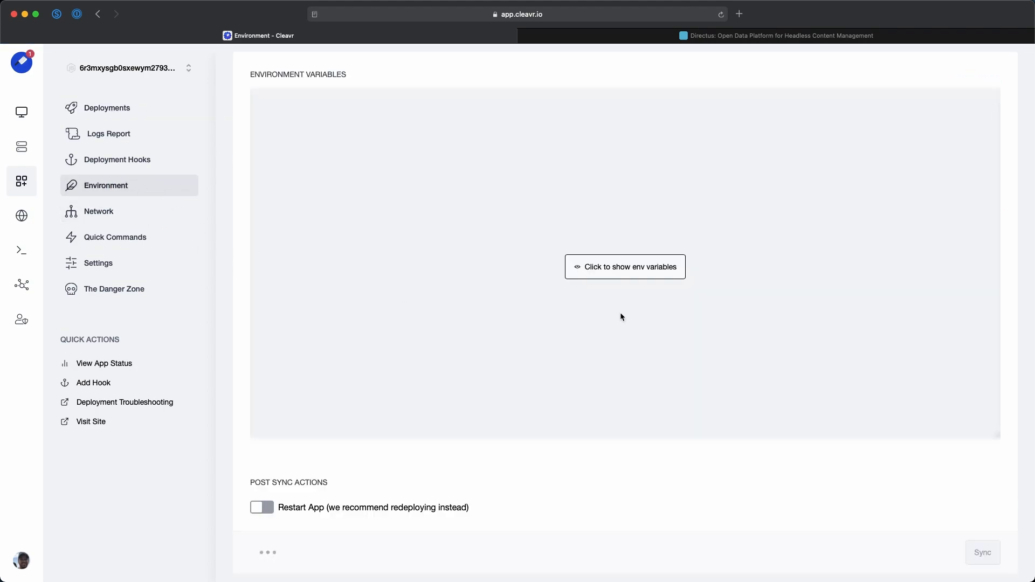
pyautogui.click(624, 267)
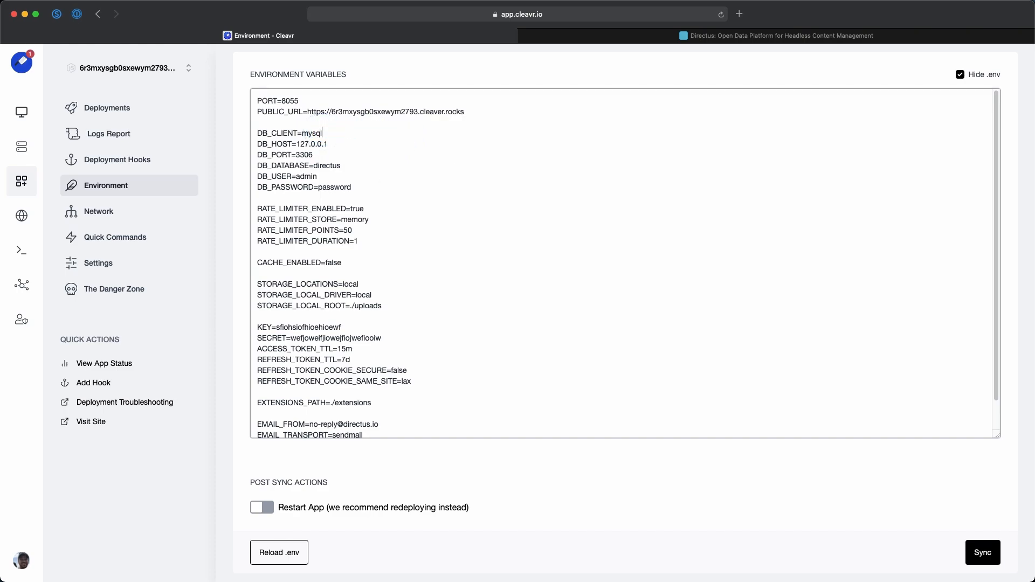
pyautogui.moveTo(983, 553)
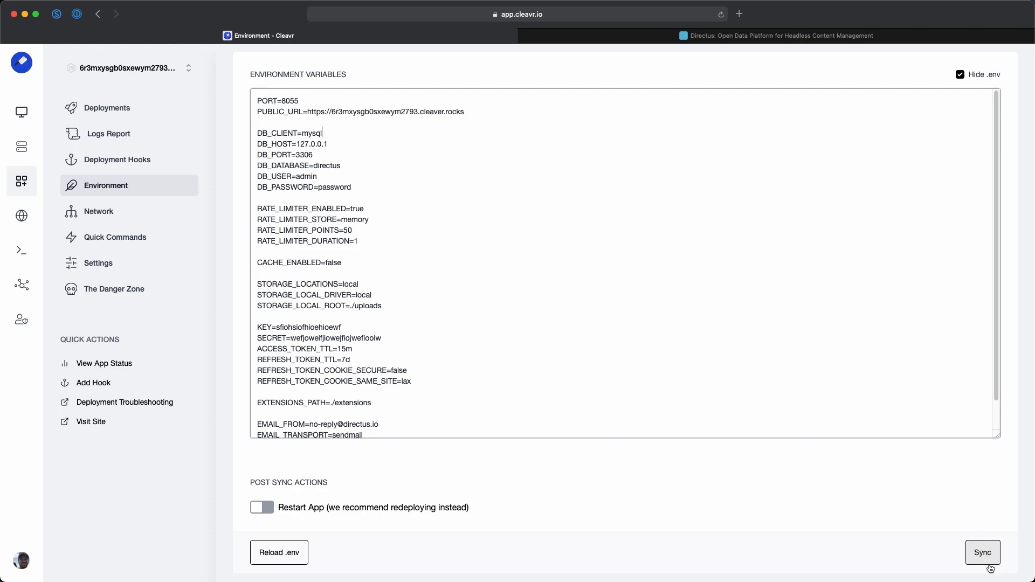
pyautogui.click(983, 552)
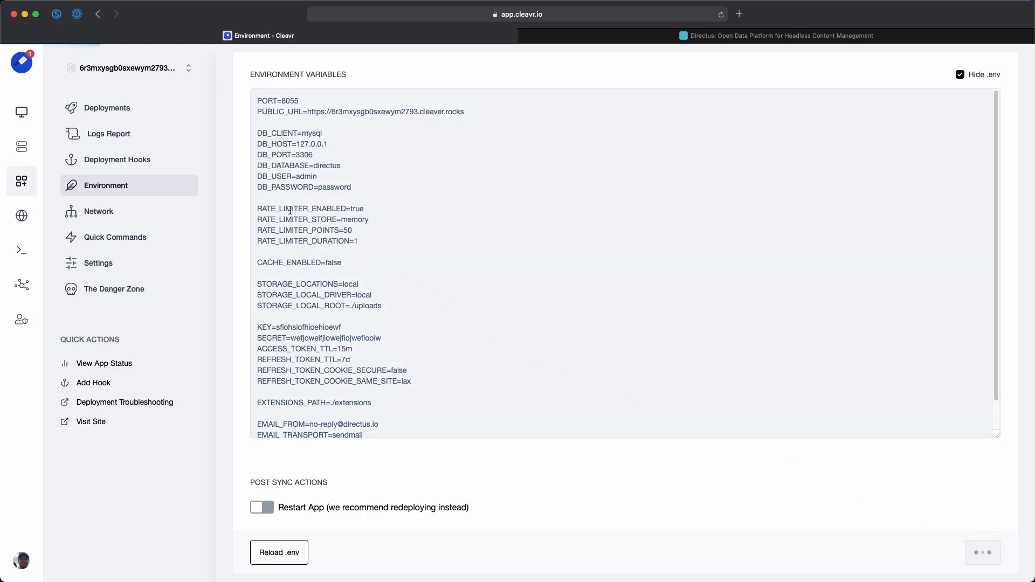
# Step: Deploy again and check the PM2 logs showing every step completed
pyautogui.click(107, 108)
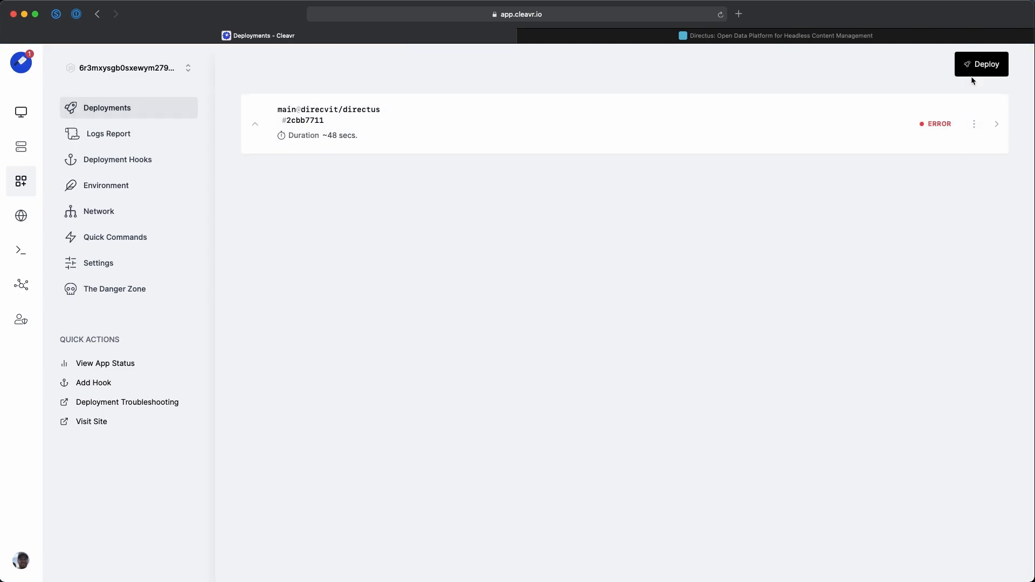
pyautogui.click(981, 64)
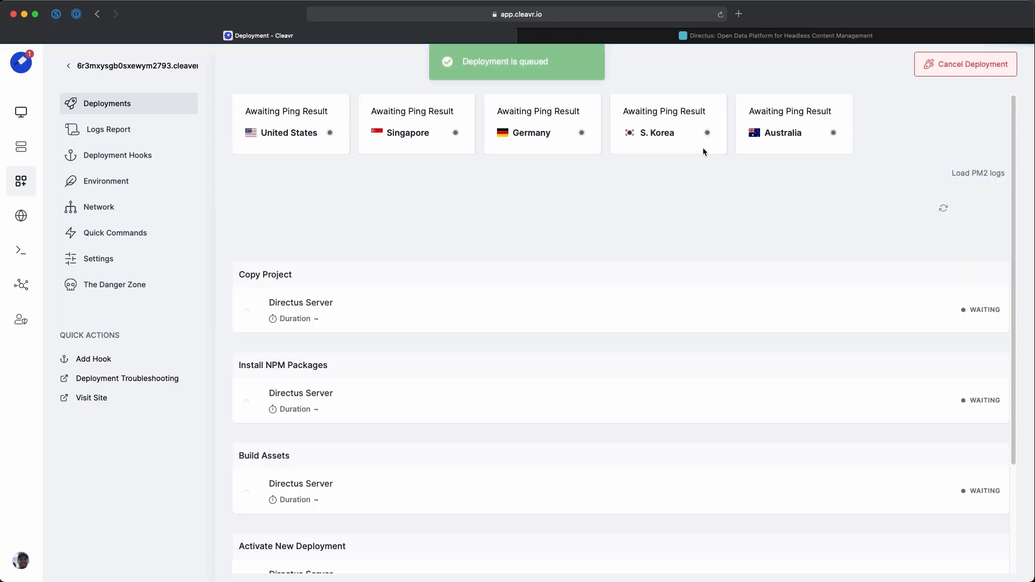
pyautogui.click(977, 173)
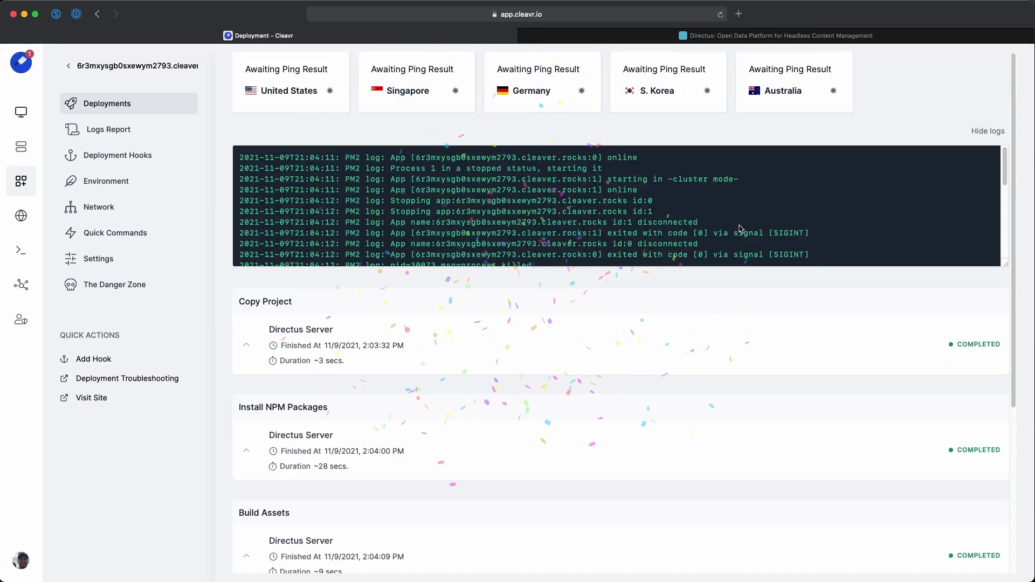
pyautogui.scroll(-3)
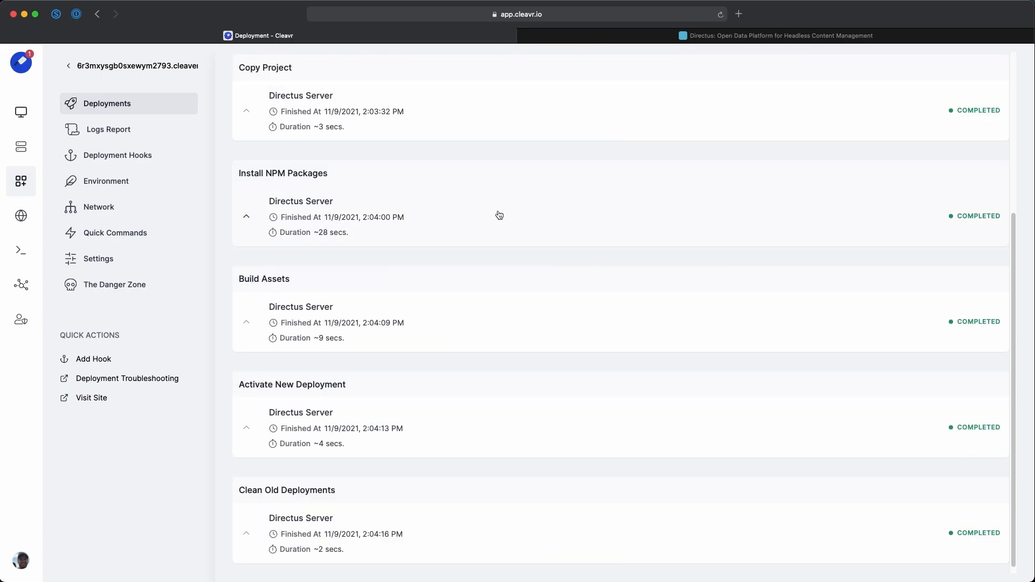
pyautogui.moveTo(344, 283)
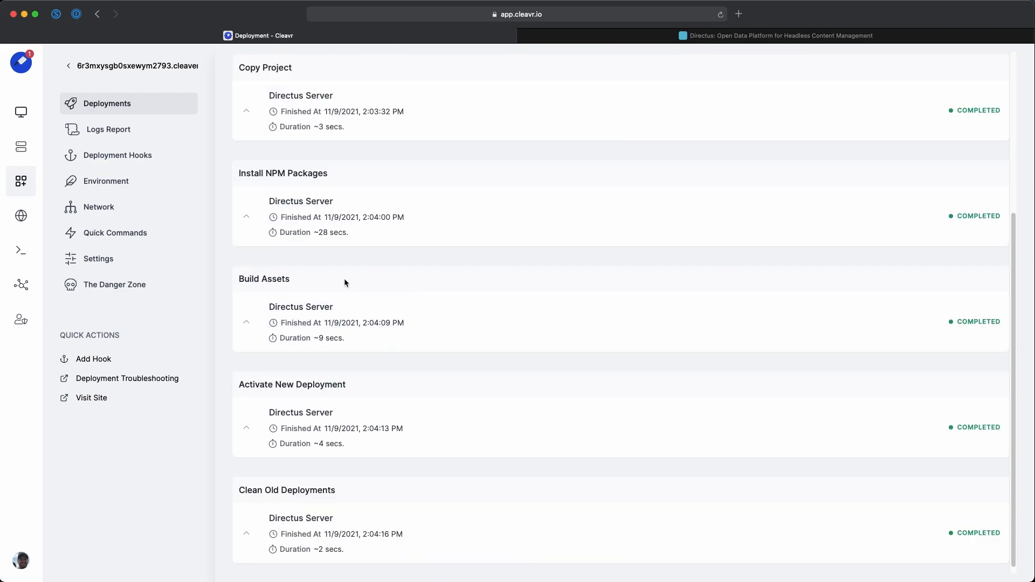
# Step: Expand the Build Assets log and scroll to the default admin email and password
pyautogui.click(246, 322)
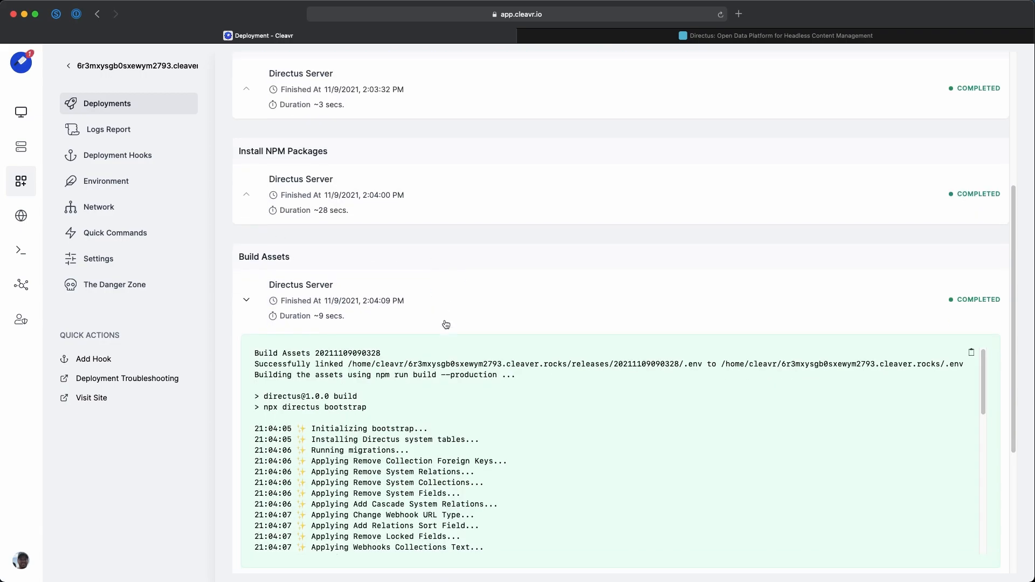
pyautogui.scroll(-3)
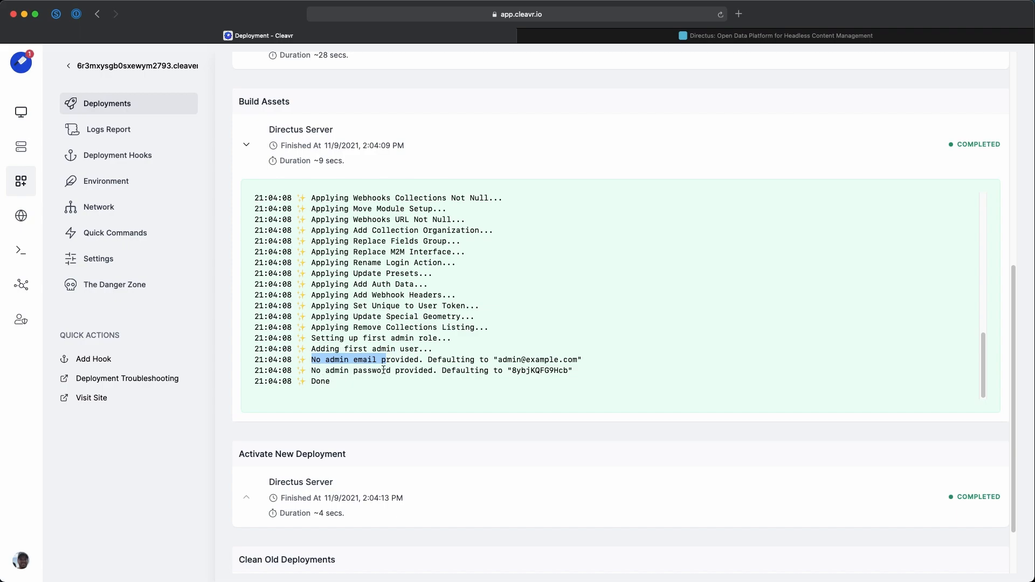
pyautogui.moveTo(498, 359)
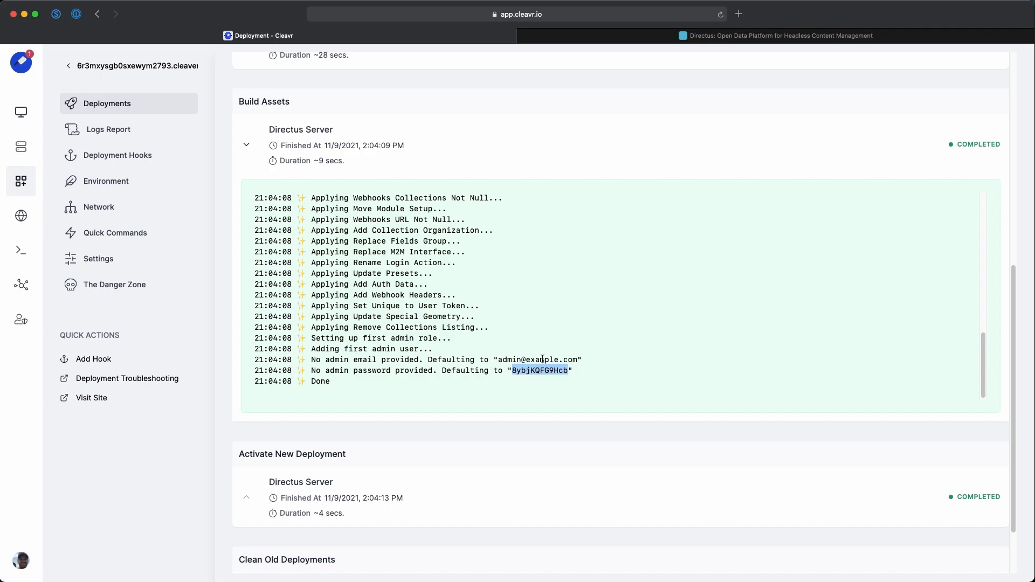
pyautogui.scroll(3)
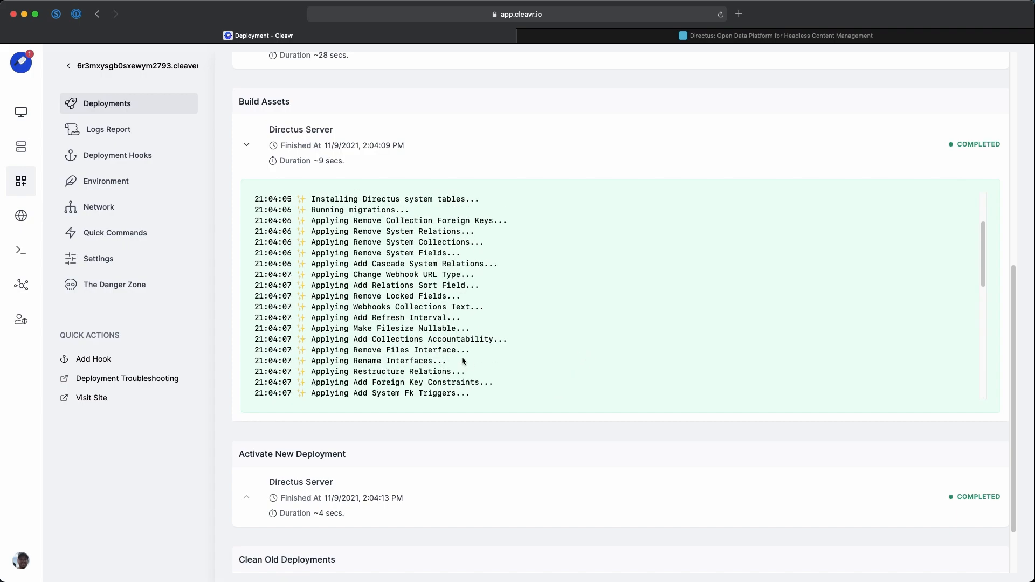
pyautogui.scroll(3)
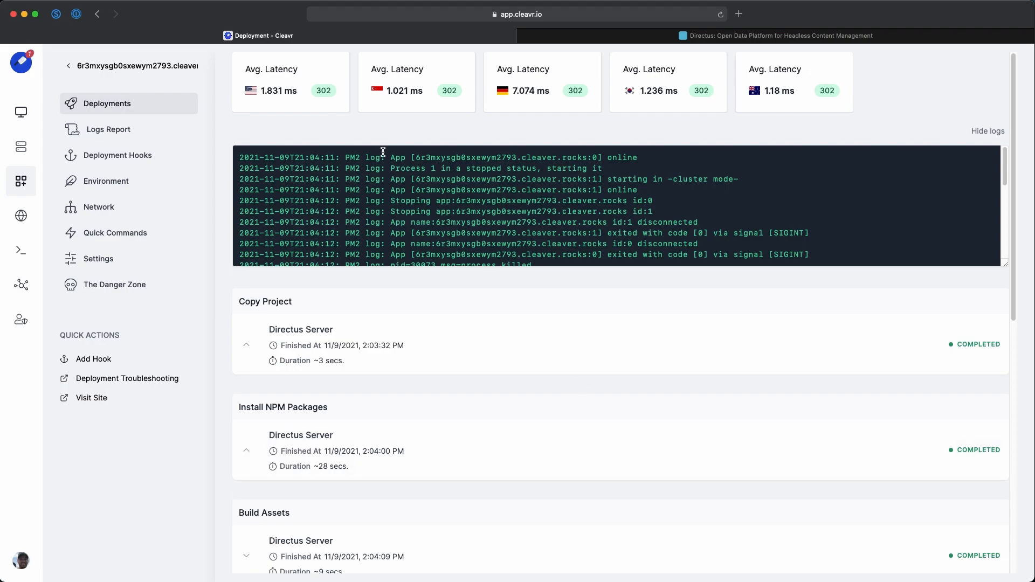
pyautogui.moveTo(498, 102)
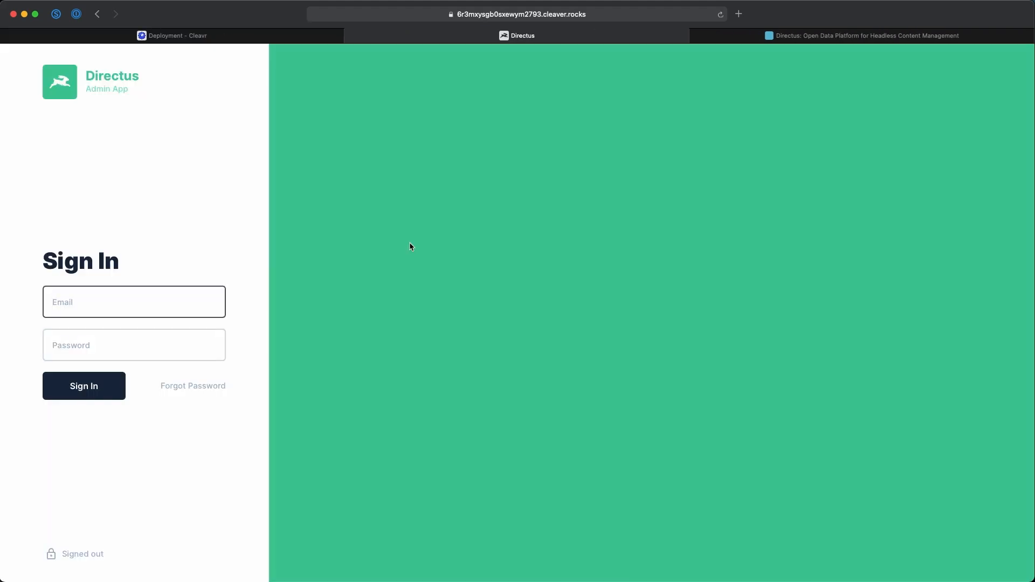
pyautogui.write('admin@example.c')
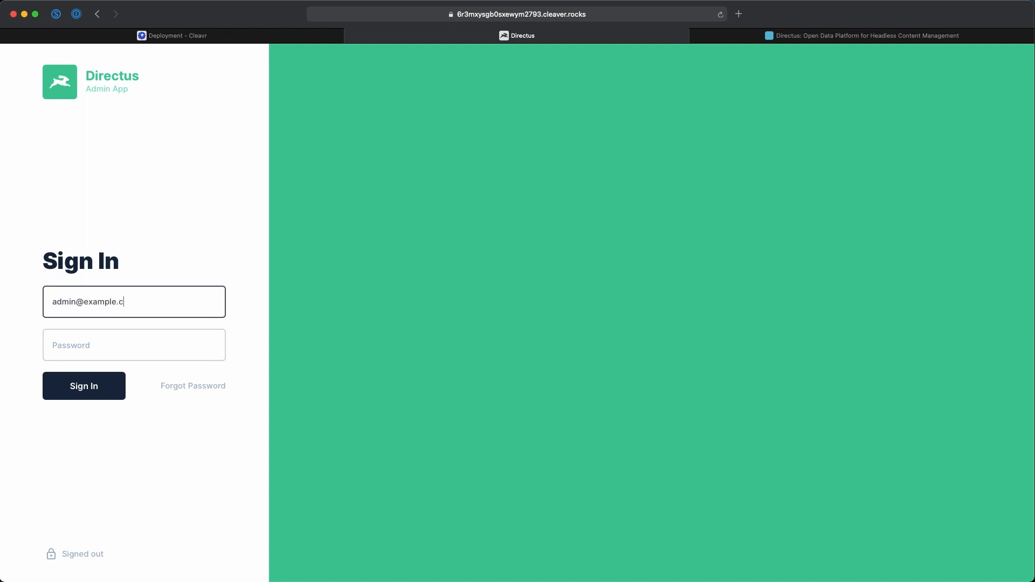
pyautogui.click(135, 344)
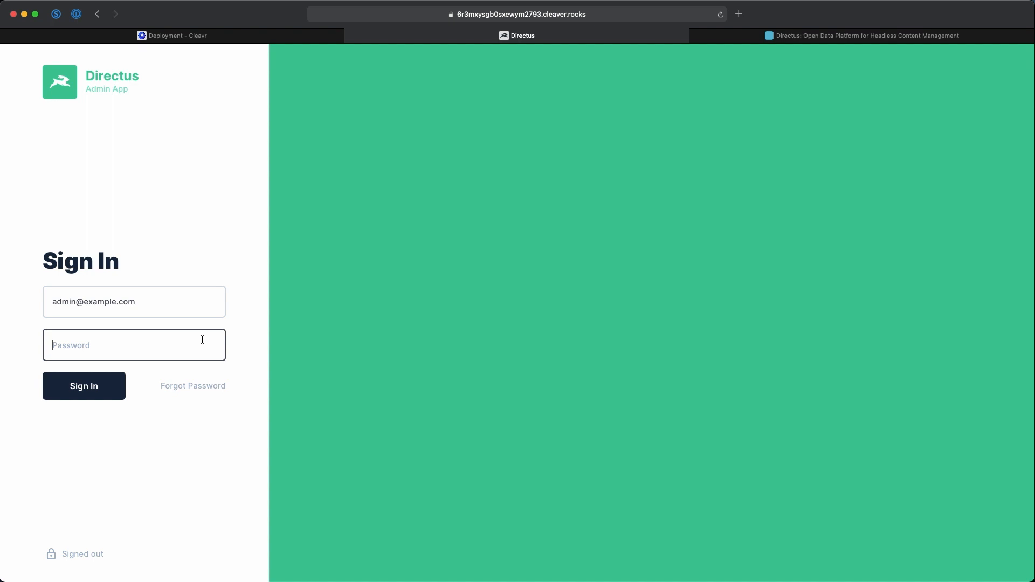
pyautogui.write('password')
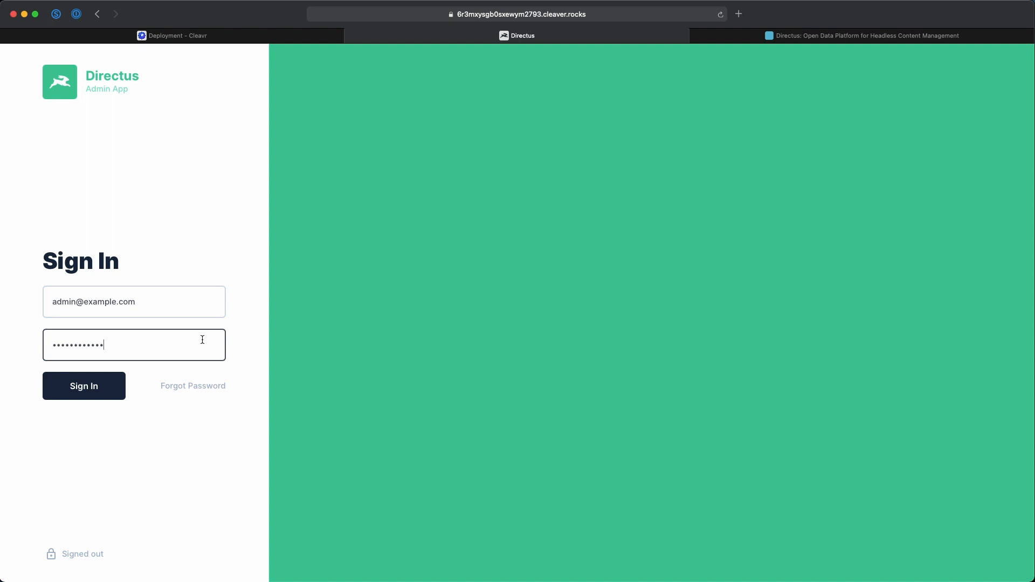
pyautogui.click(83, 385)
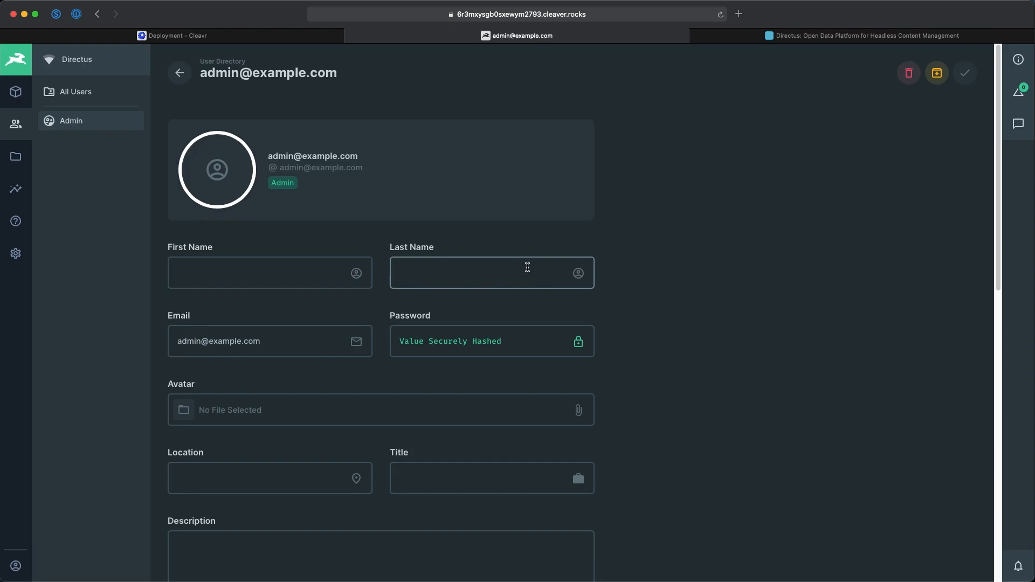